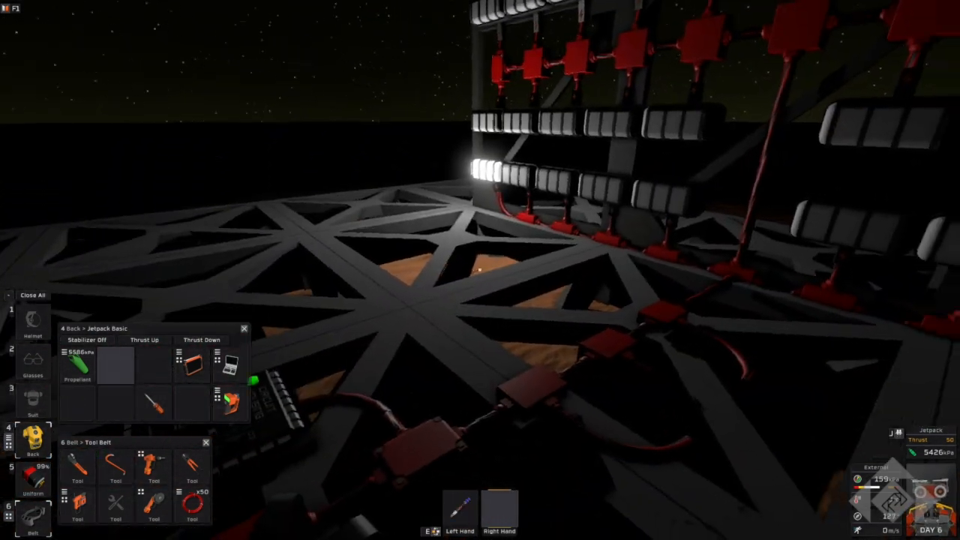
pyautogui.moveTo(480, 270)
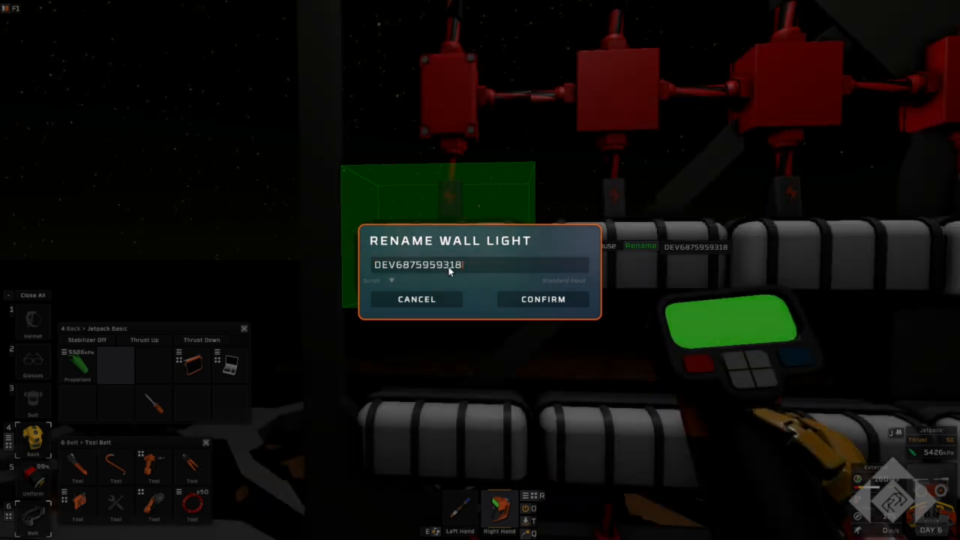
pyautogui.click(543, 299)
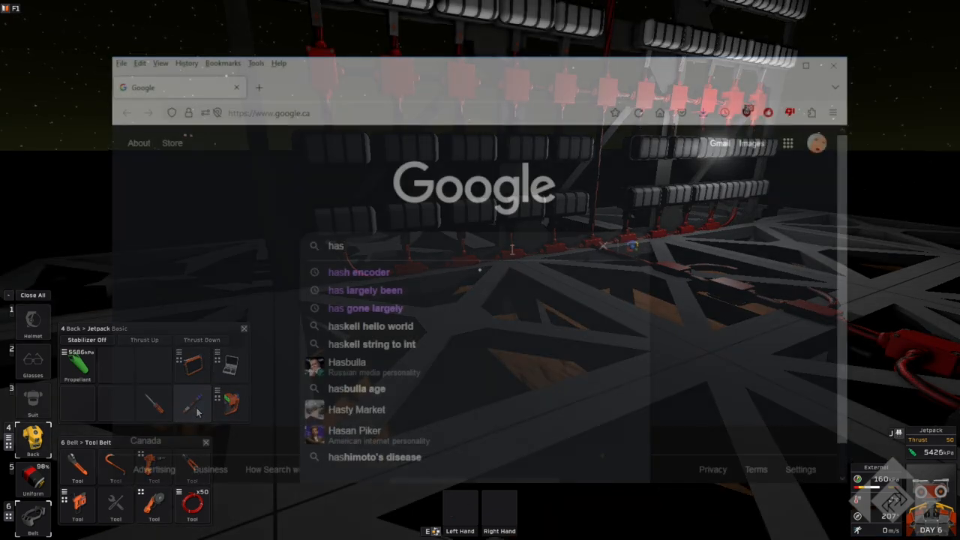
pyautogui.click(359, 272)
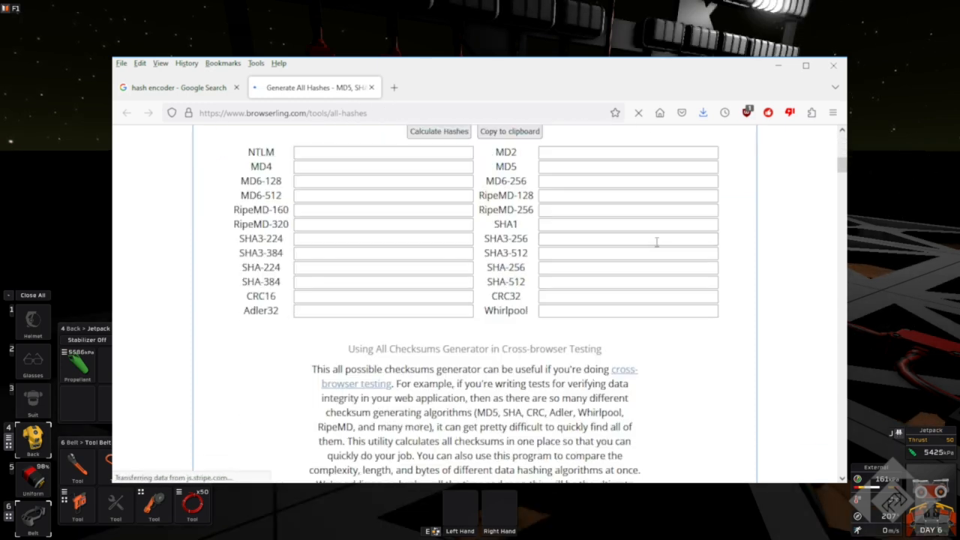
pyautogui.scroll(3)
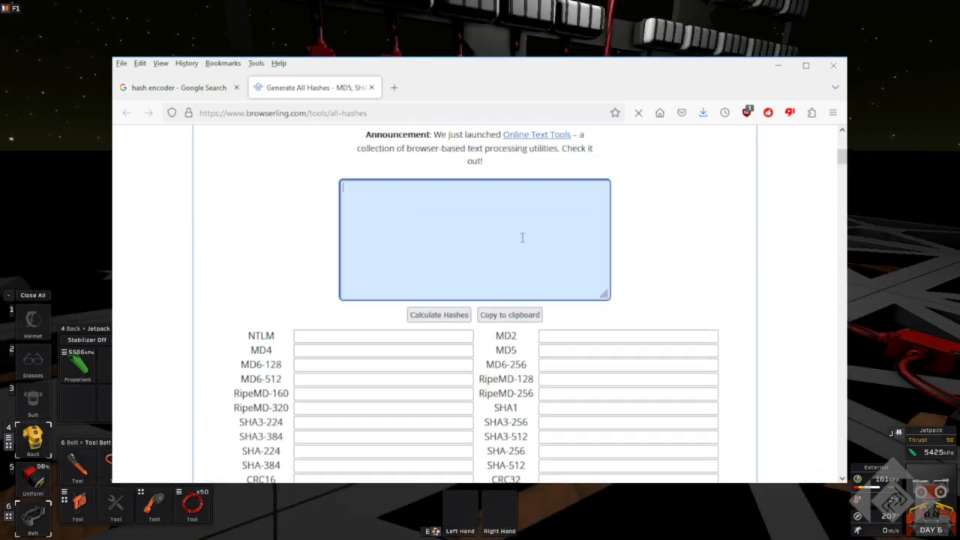
pyautogui.write('DEV6875959318')
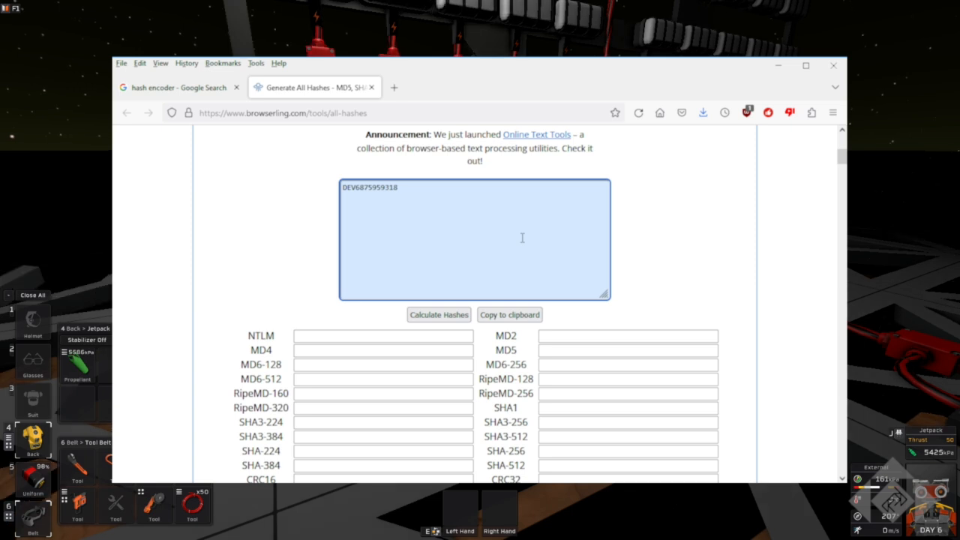
pyautogui.moveTo(438, 315)
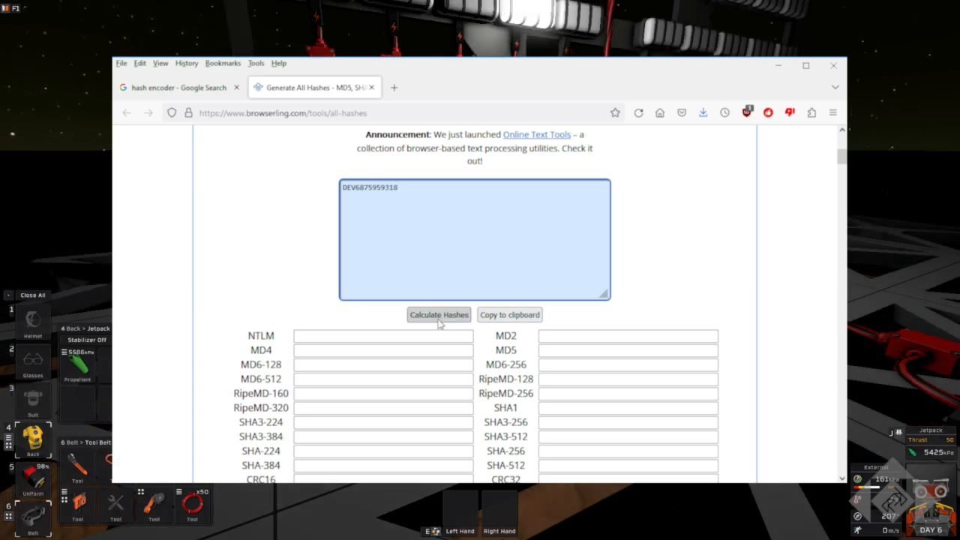
pyautogui.click(438, 315)
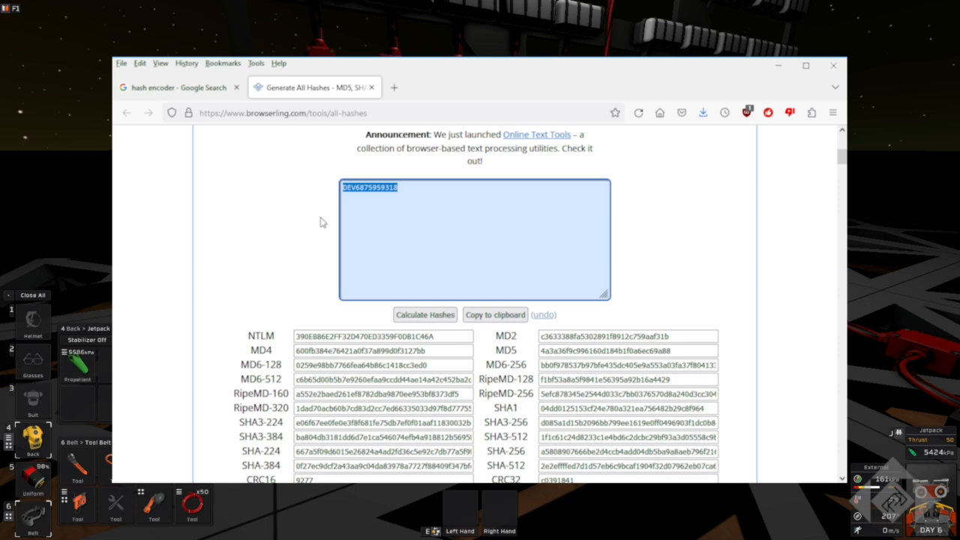
pyautogui.scroll(-3)
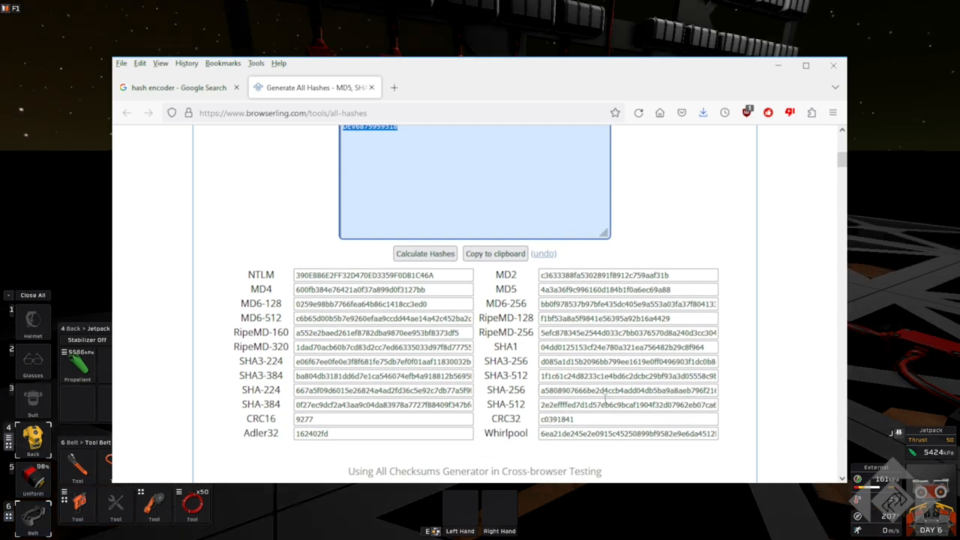
pyautogui.scroll(3)
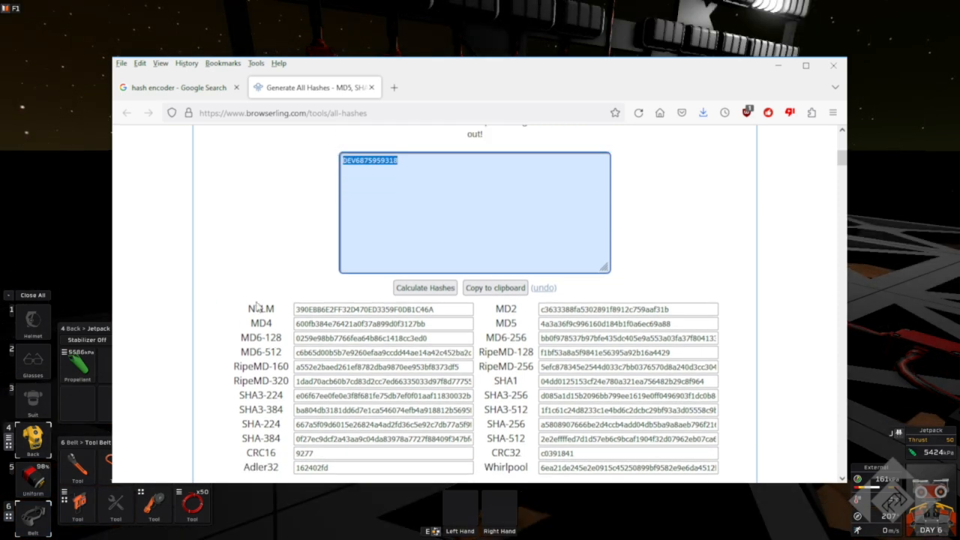
pyautogui.click(180, 87)
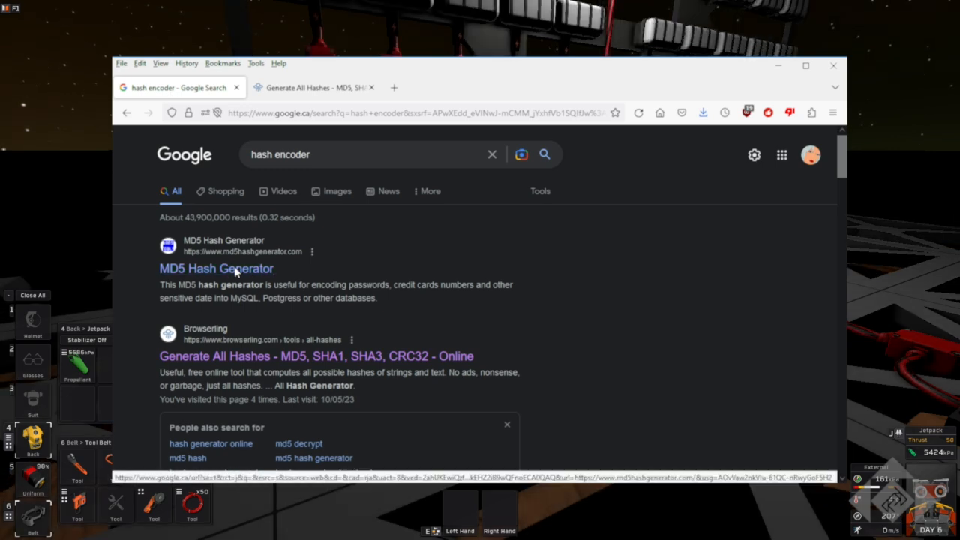
pyautogui.click(217, 267)
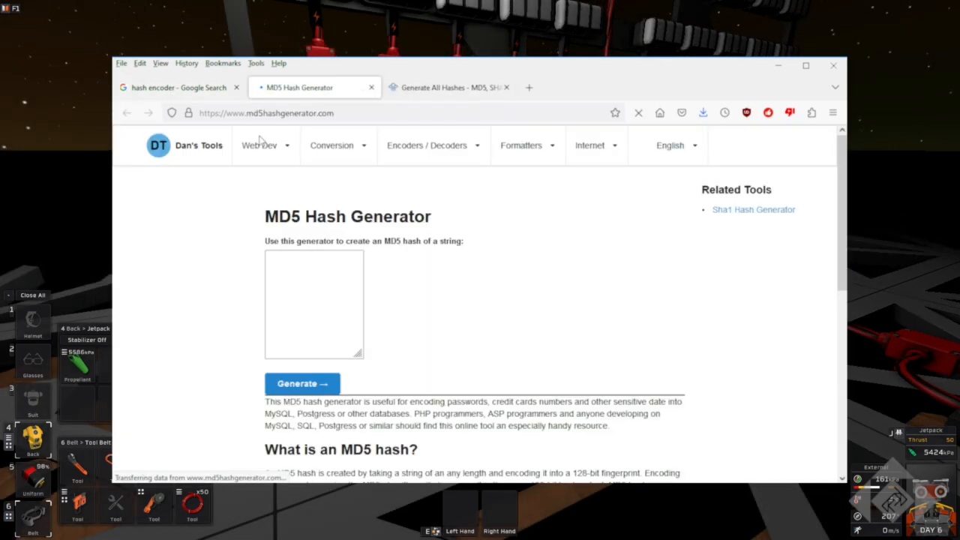
pyautogui.click(451, 87)
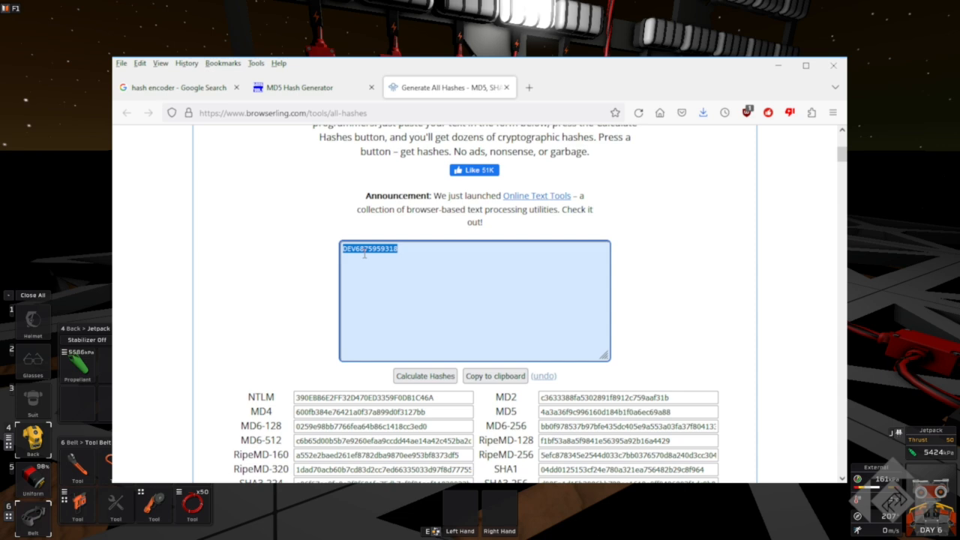
pyautogui.click(300, 87)
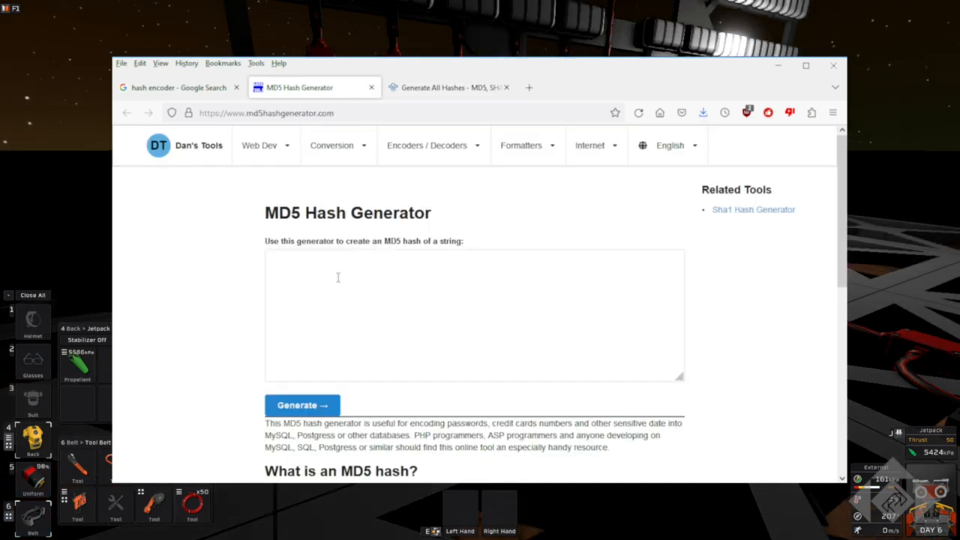
pyautogui.write('DEV6875959318')
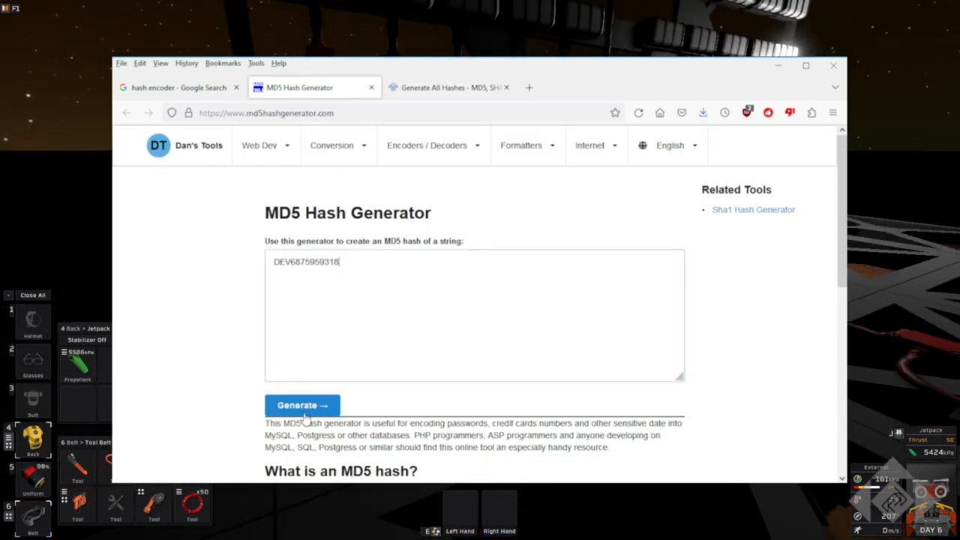
pyautogui.click(302, 406)
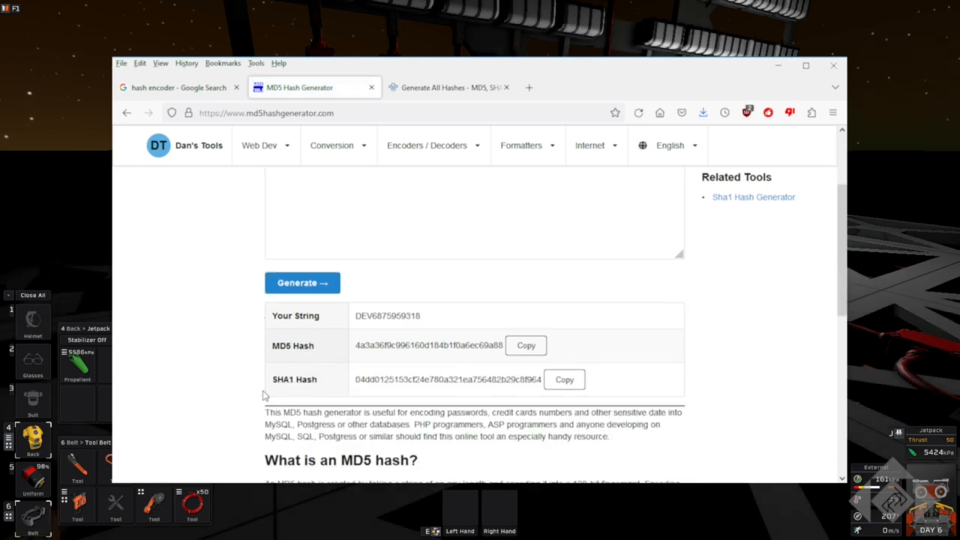
pyautogui.moveTo(399, 360)
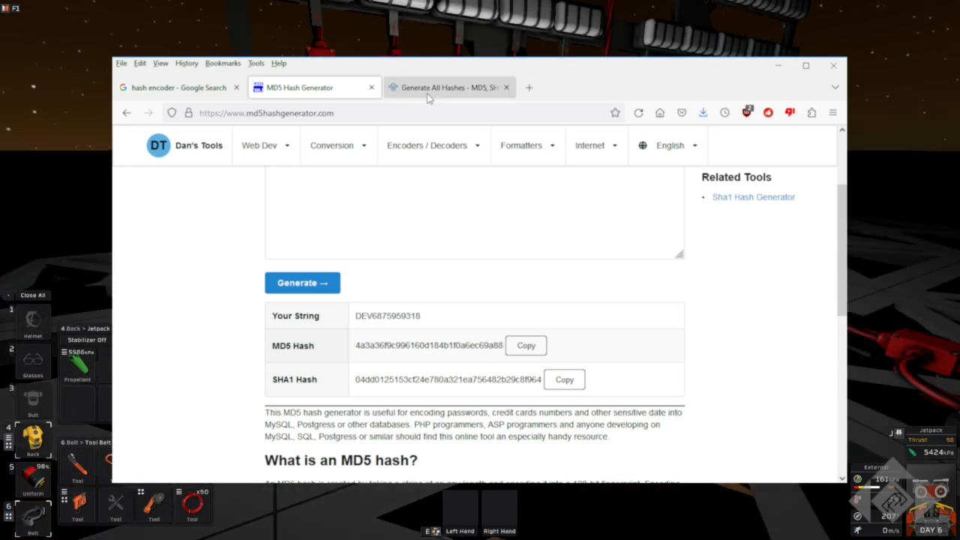
# Compare it against the MD5 value on the Browserling all-hashes page
pyautogui.click(447, 87)
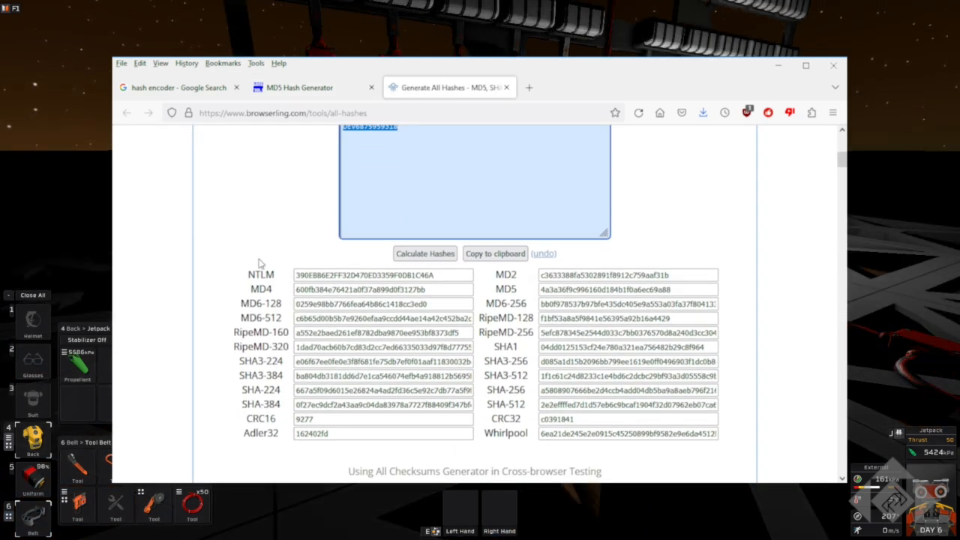
pyautogui.doubleClick(627, 288)
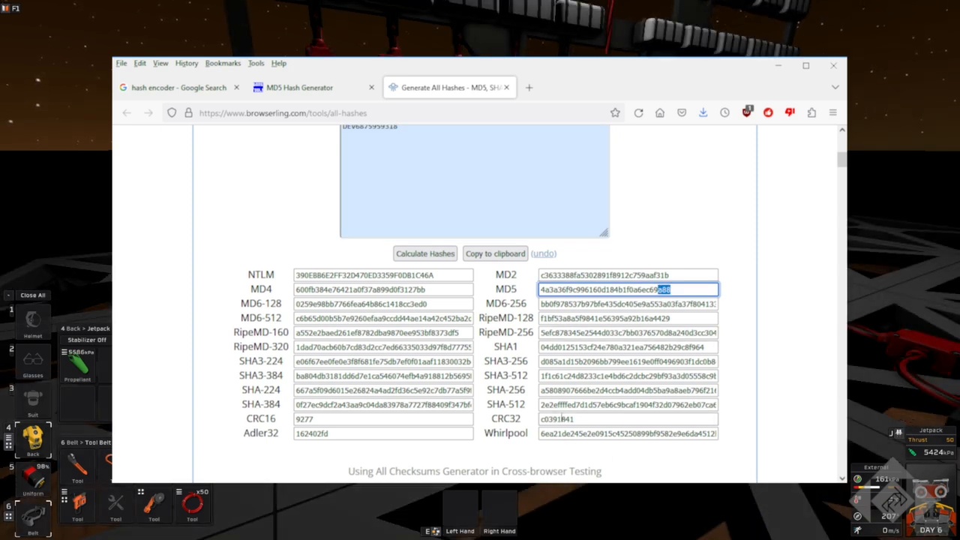
pyautogui.doubleClick(629, 419)
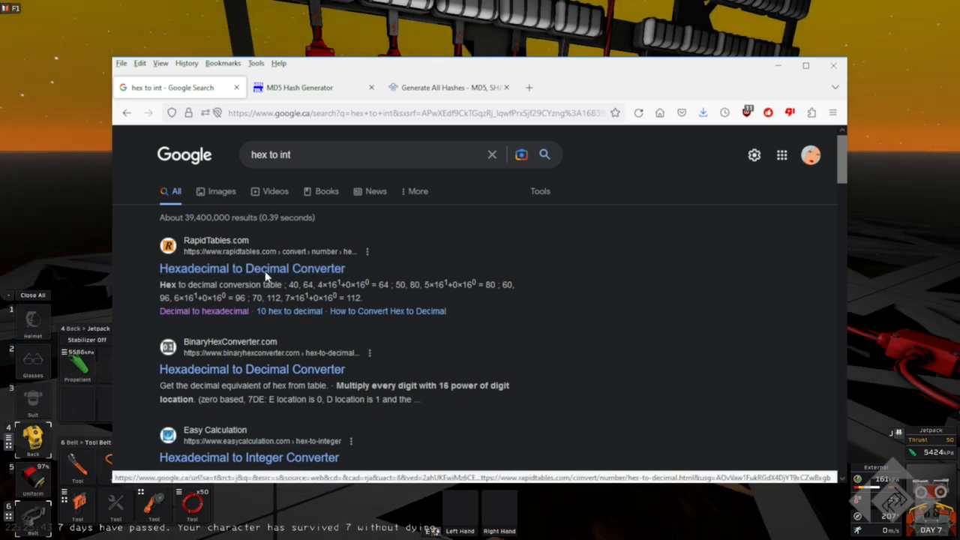
pyautogui.click(252, 267)
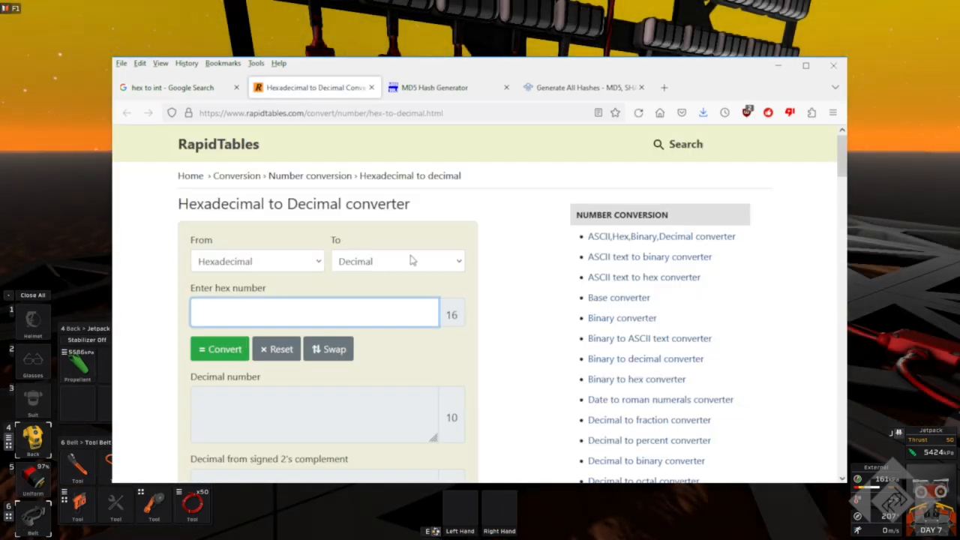
pyautogui.write('c0391841')
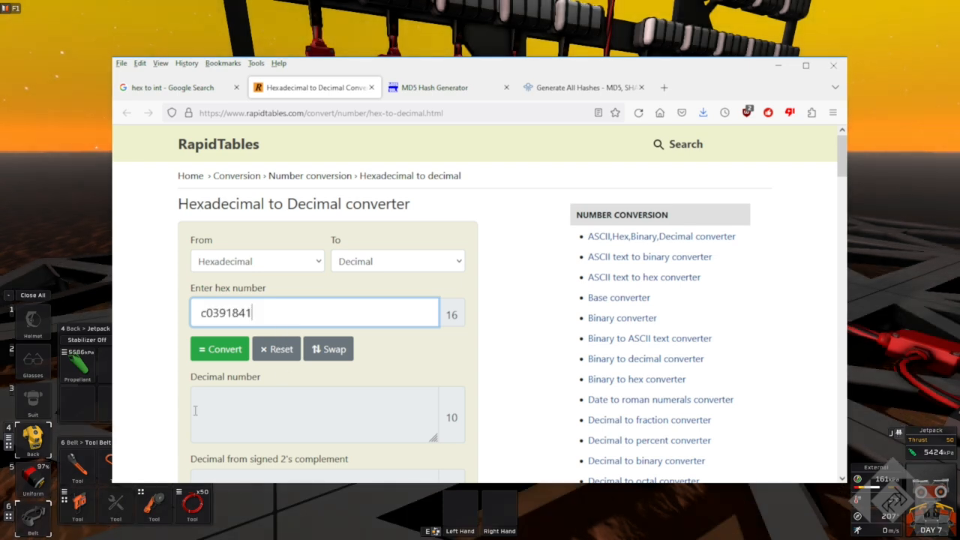
pyautogui.click(219, 349)
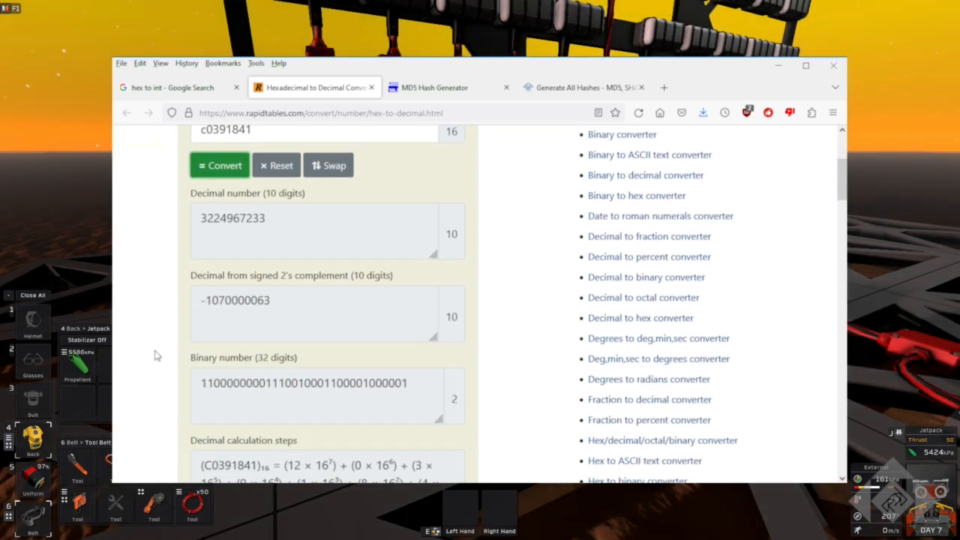
pyautogui.doubleClick(255, 218)
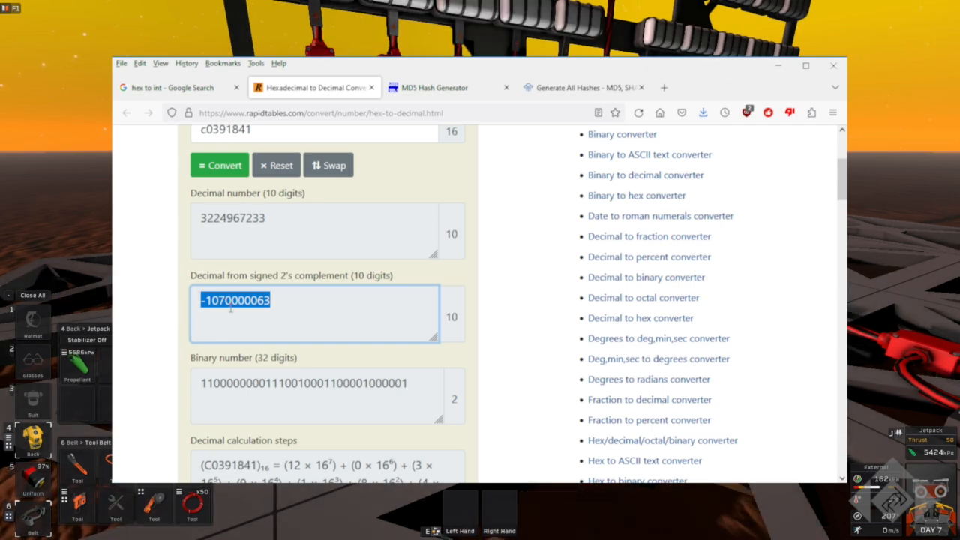
pyautogui.scroll(-3)
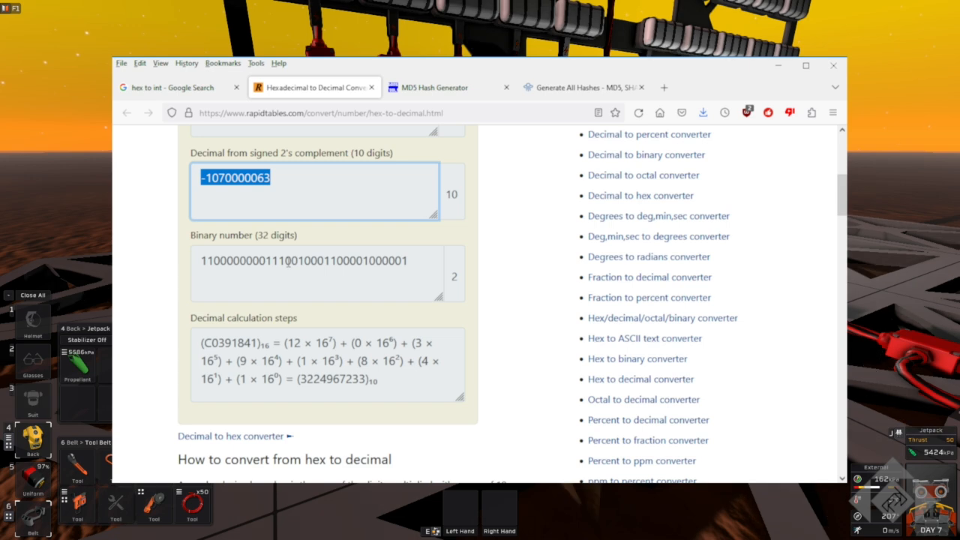
pyautogui.moveTo(514, 270)
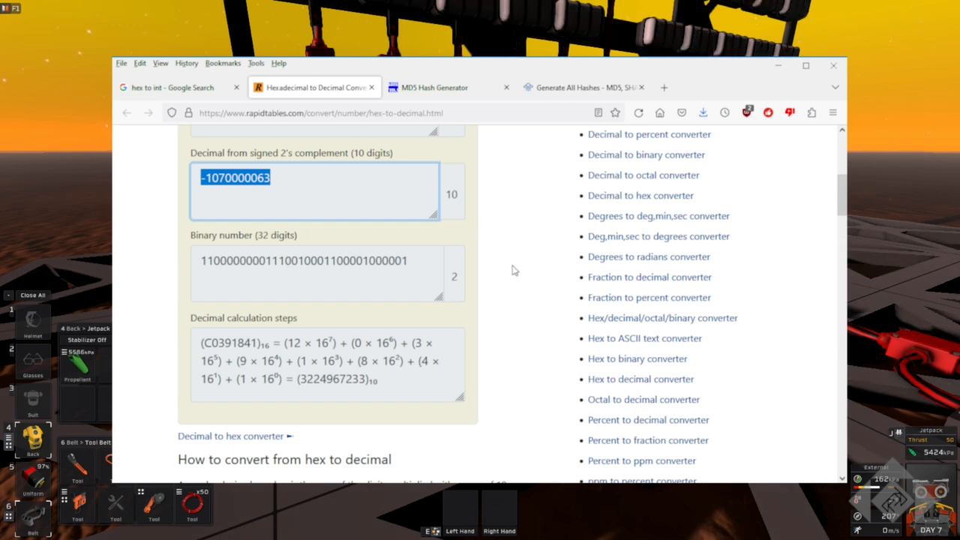
pyautogui.moveTo(486, 255)
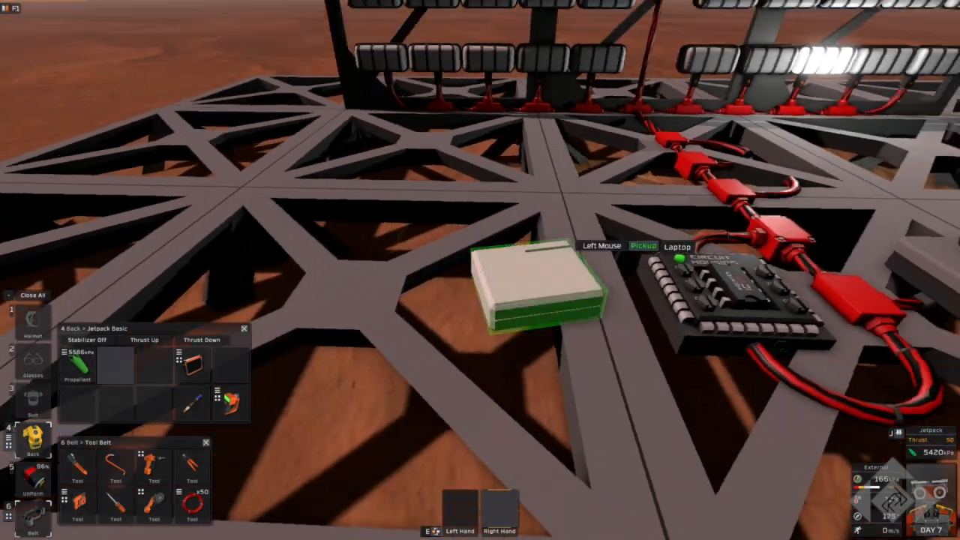
# Open the laptop's IC10 script and review the r0 starting value and reset lines
pyautogui.click(533, 293)
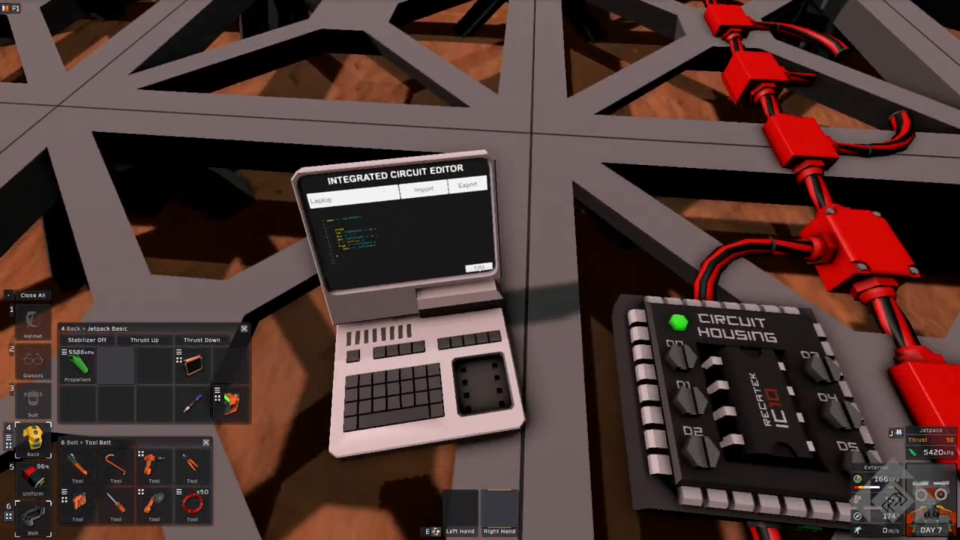
pyautogui.click(480, 267)
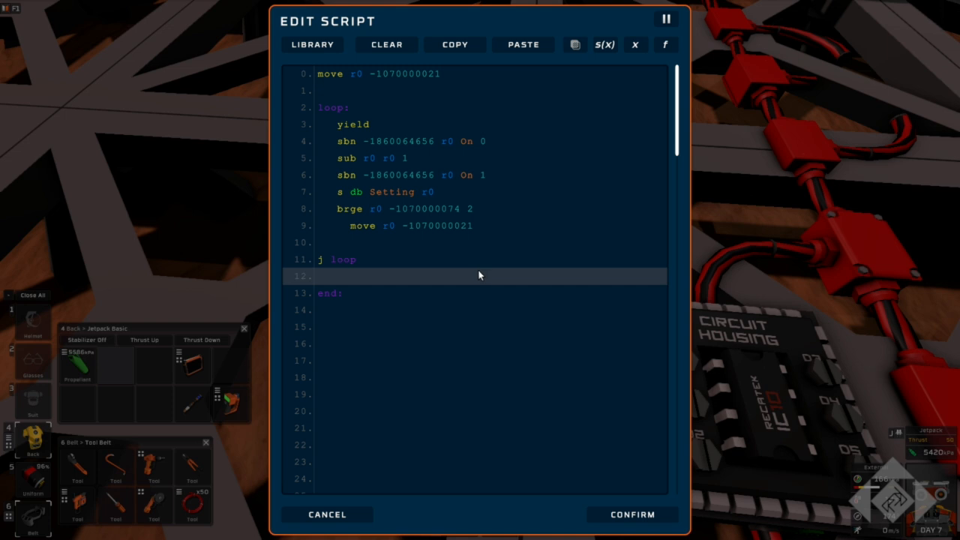
pyautogui.click(367, 90)
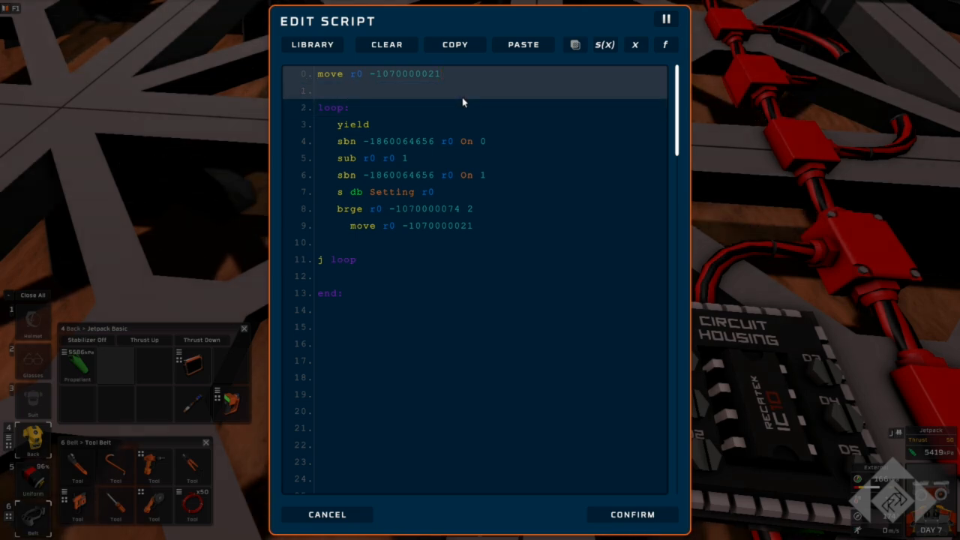
pyautogui.click(632, 515)
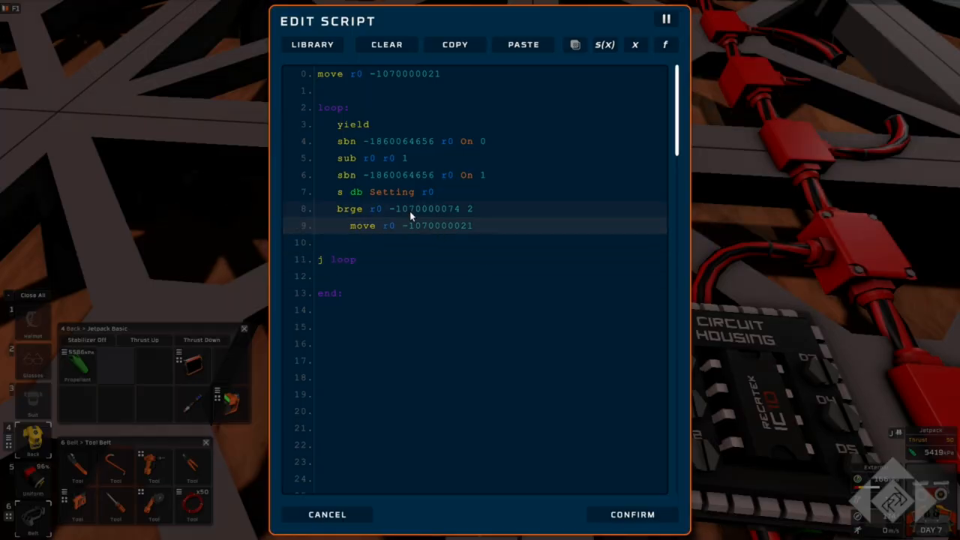
# Step through the lines switching the current light off, the end label and the r0 decrement
pyautogui.click(462, 208)
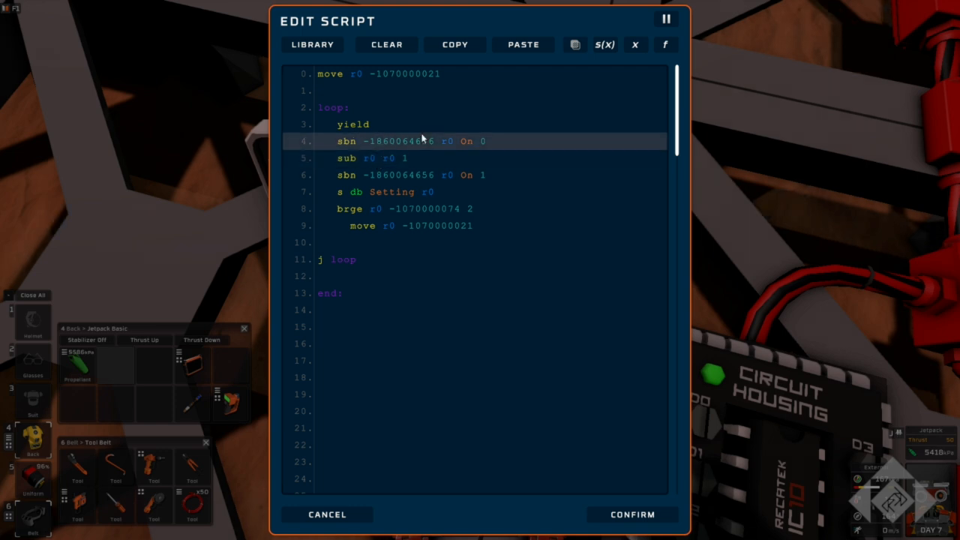
pyautogui.click(444, 174)
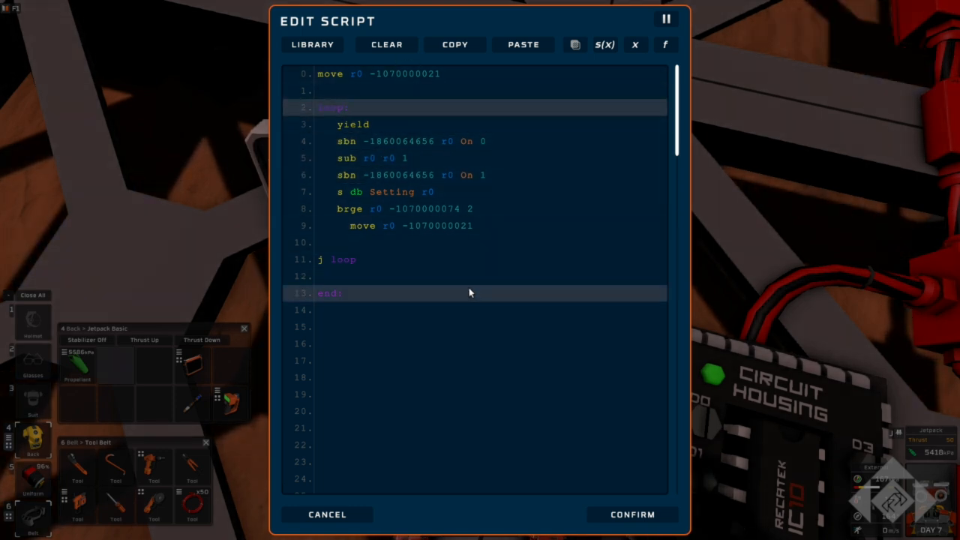
pyautogui.click(349, 108)
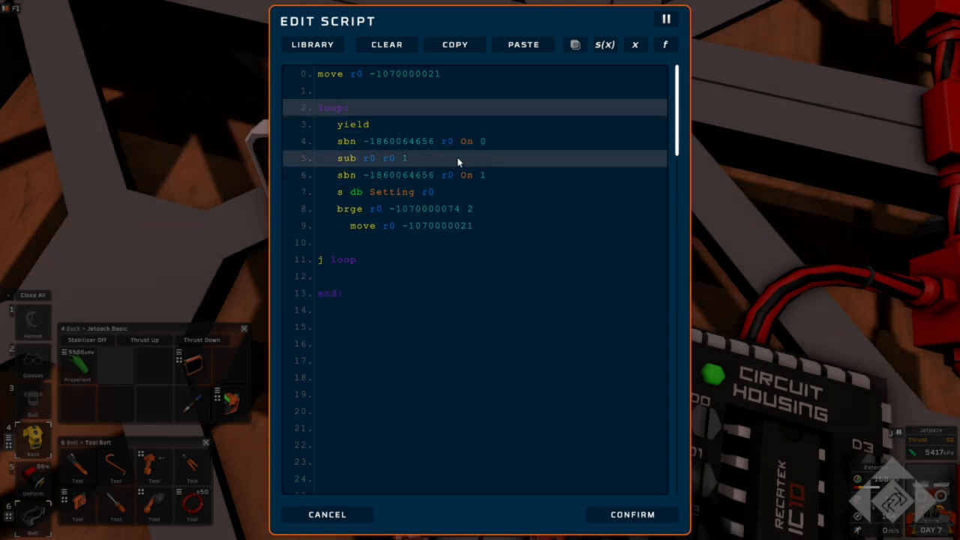
pyautogui.click(399, 411)
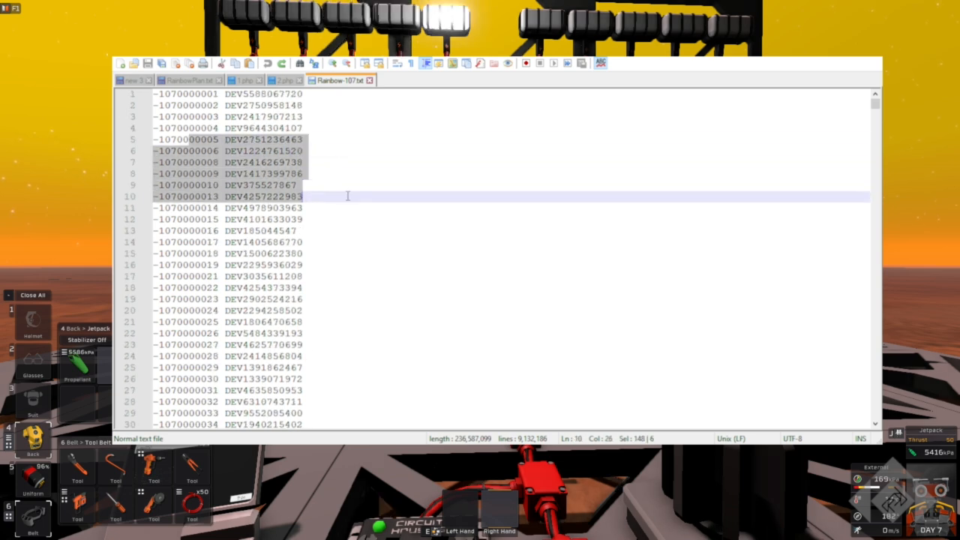
pyautogui.click(400, 241)
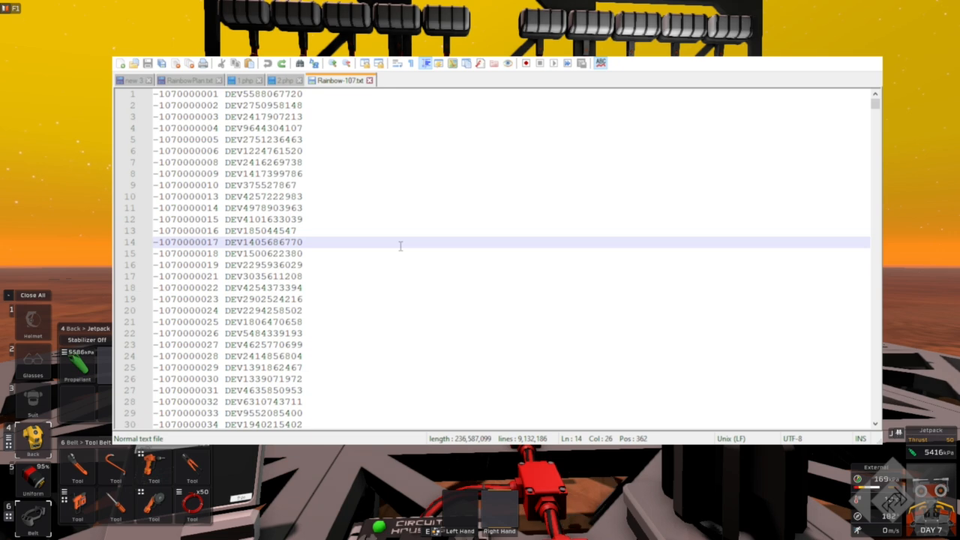
pyautogui.press('ctrl+s')
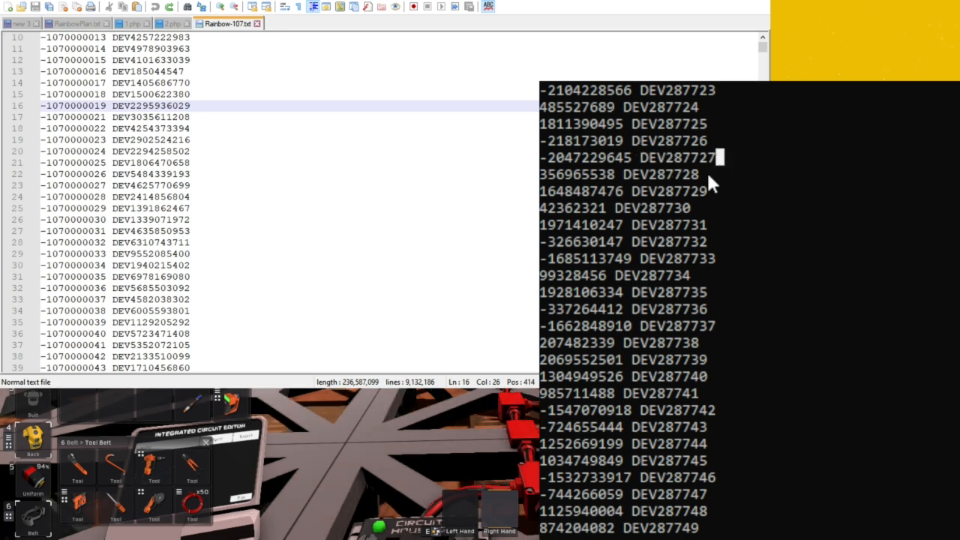
pyautogui.moveTo(593, 228)
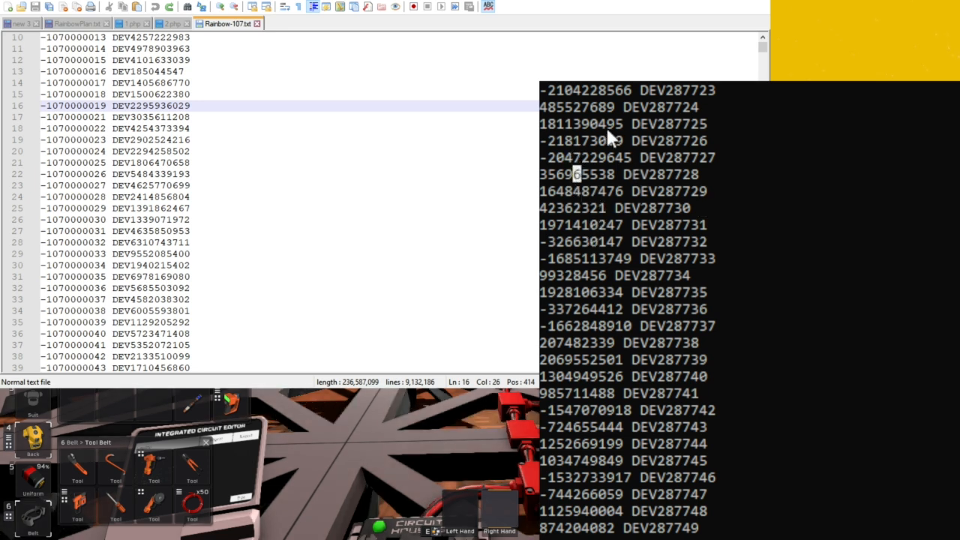
pyautogui.moveTo(593, 188)
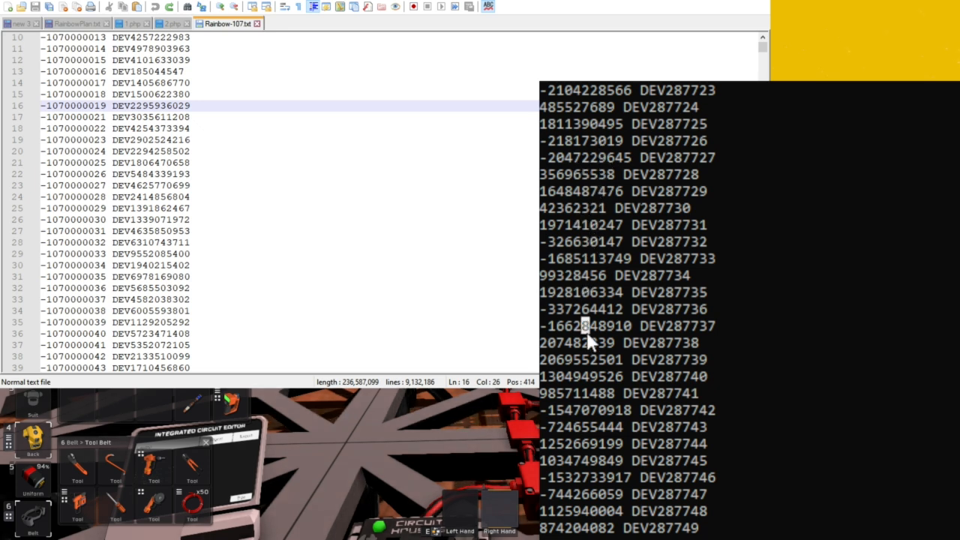
pyautogui.moveTo(578, 187)
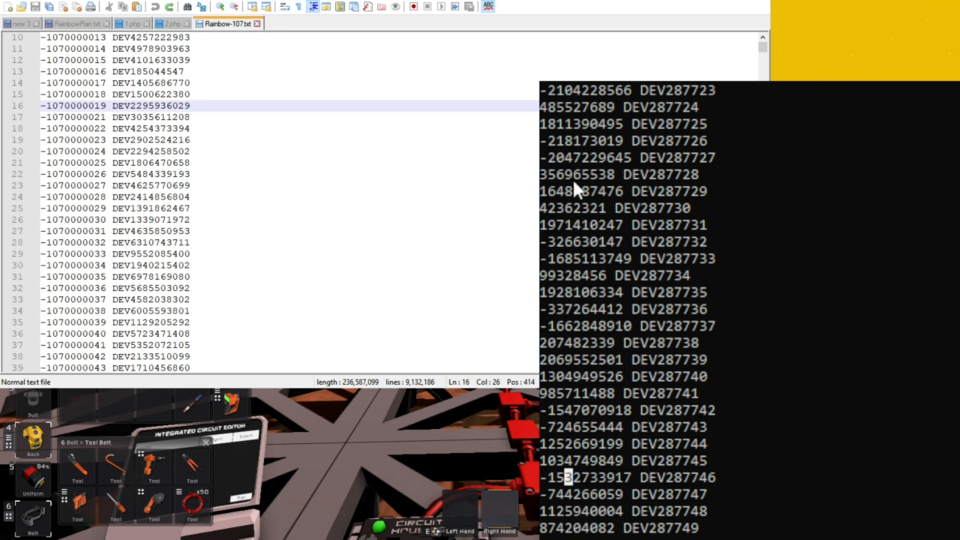
pyautogui.moveTo(556, 342)
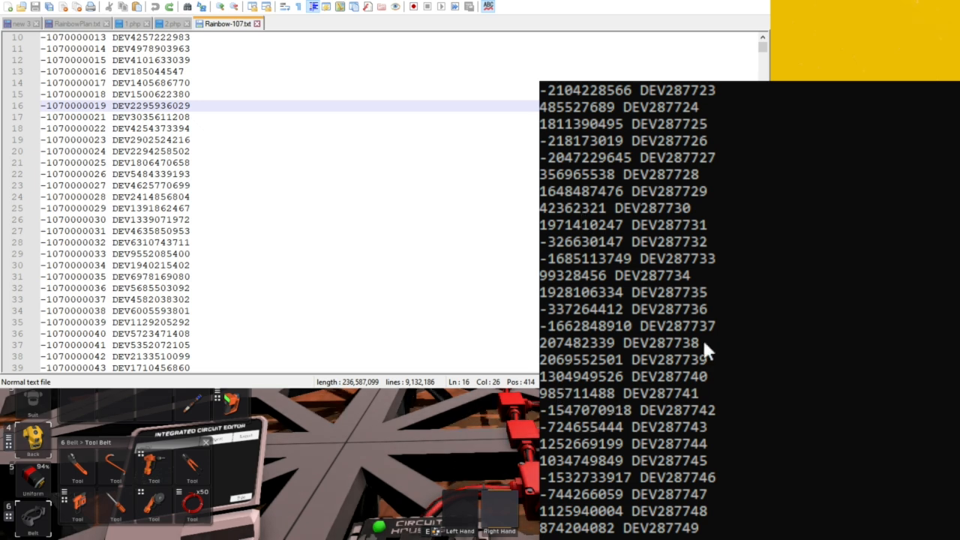
pyautogui.moveTo(720, 323)
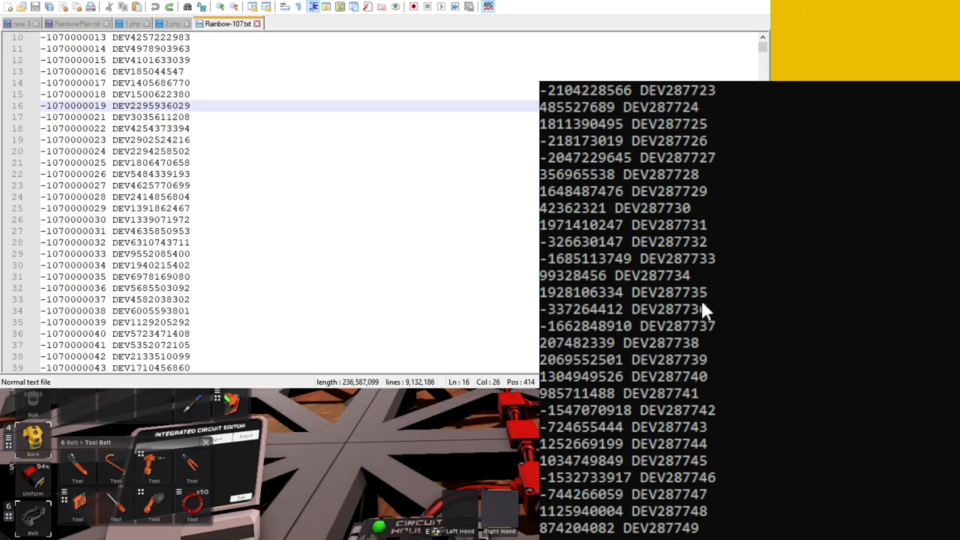
pyautogui.moveTo(675, 315)
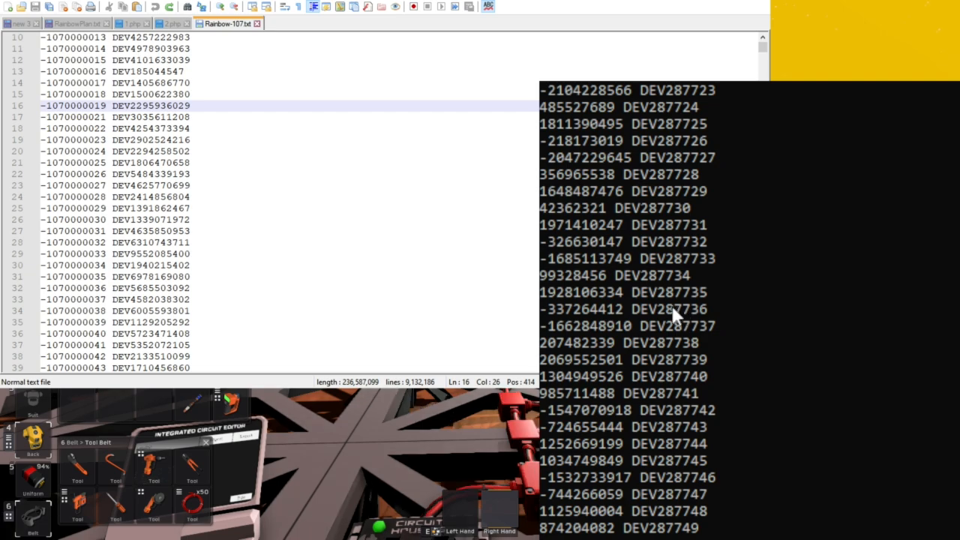
# Scroll through the Command Prompt listing of hash/DEV-name pairs for DEV287723–DEV287749
pyautogui.scroll(3)
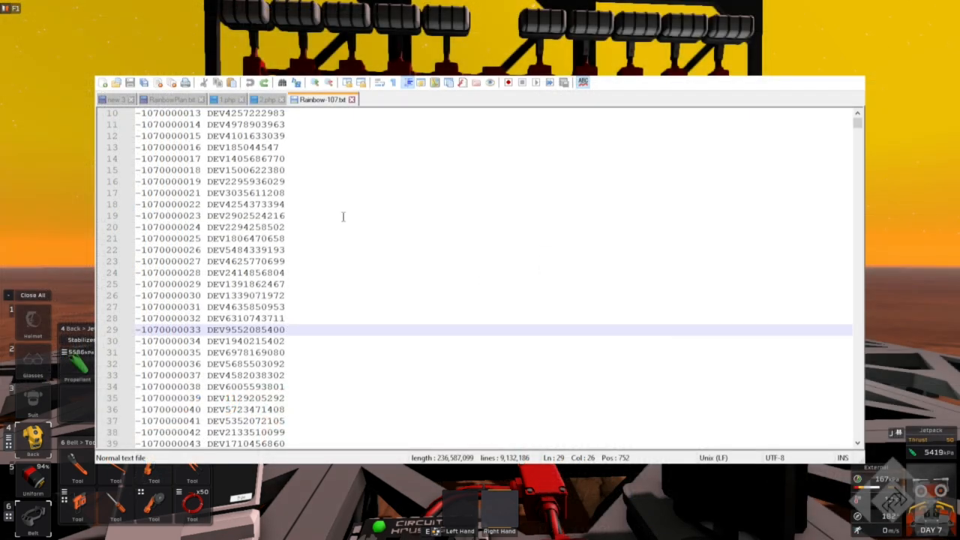
# Review the Command Prompt output of the rainbow table file's last ten entries
pyautogui.scroll(3)
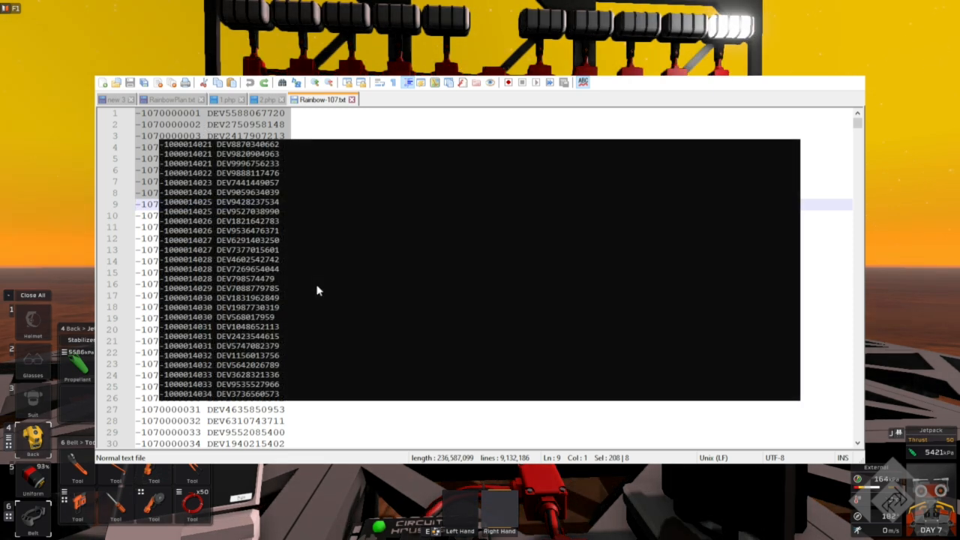
pyautogui.moveTo(195, 273)
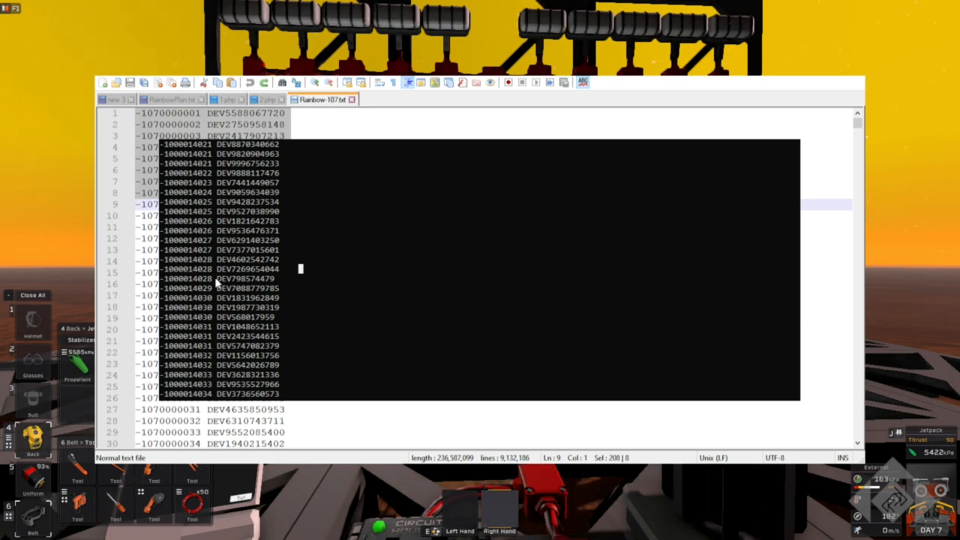
pyautogui.moveTo(484, 306)
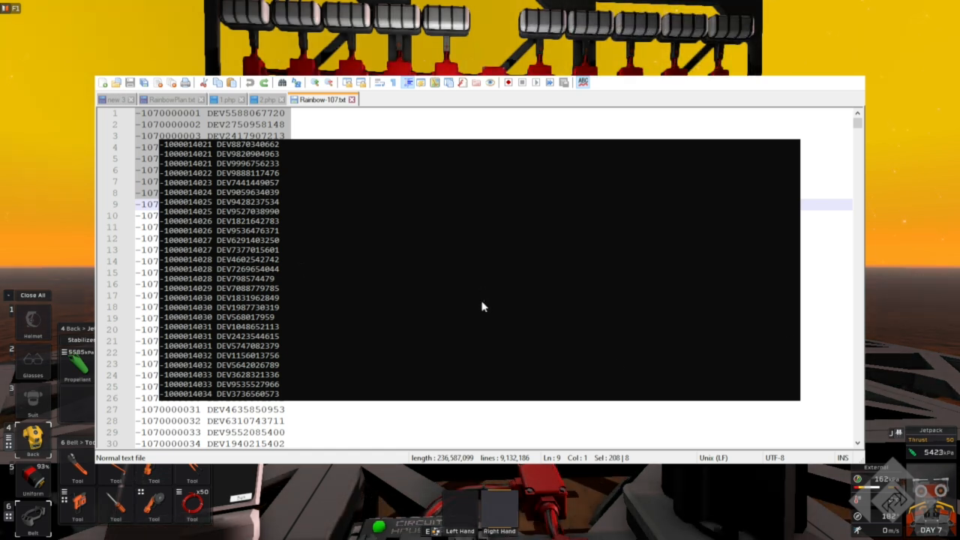
pyautogui.moveTo(357, 300)
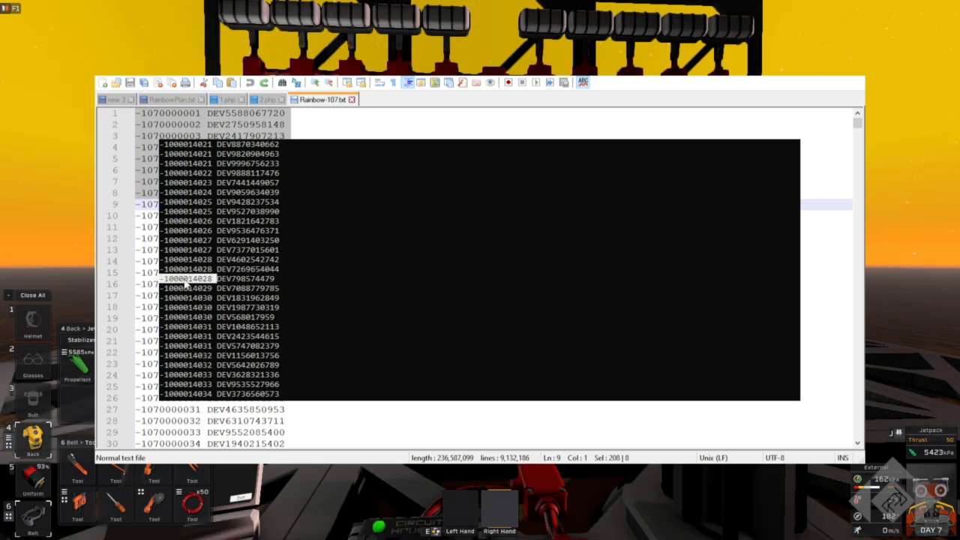
pyautogui.moveTo(228, 288)
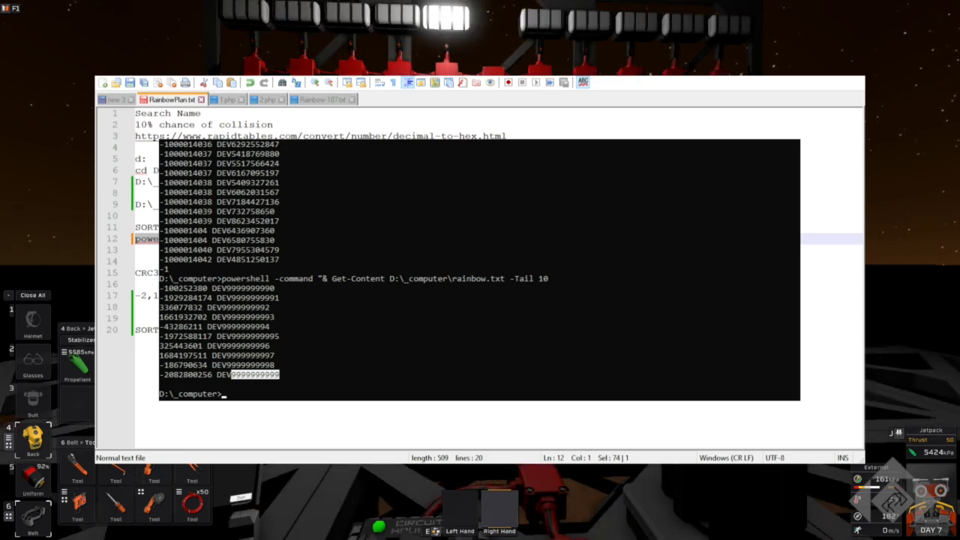
# Bring the Rainbow-107.txt chunk forward in Notepad++ and look at its hash/name entries
pyautogui.click(322, 99)
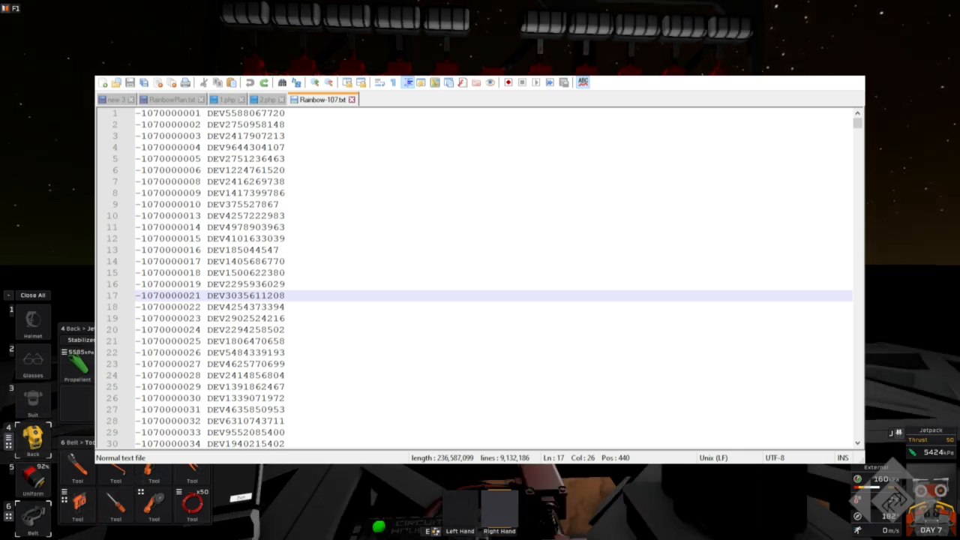
pyautogui.click(201, 147)
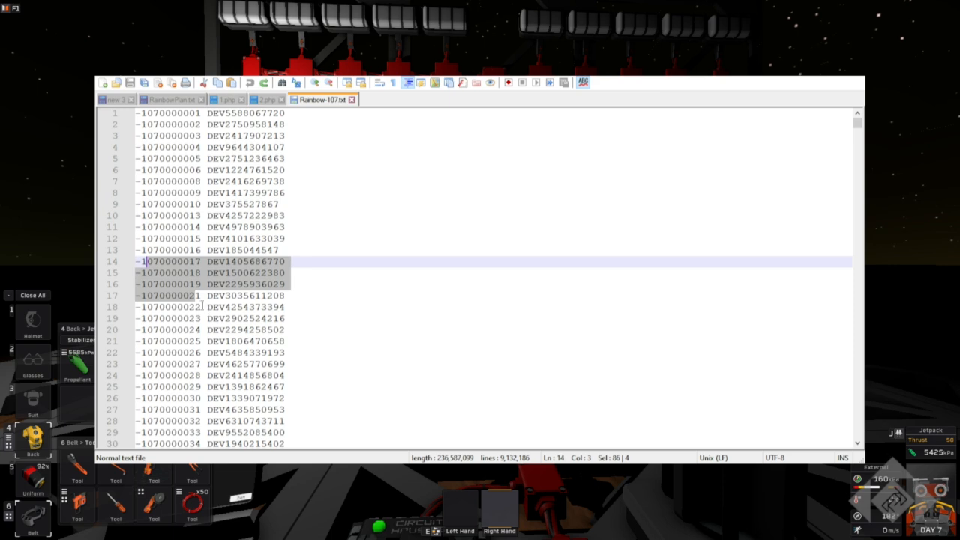
pyautogui.scroll(-3)
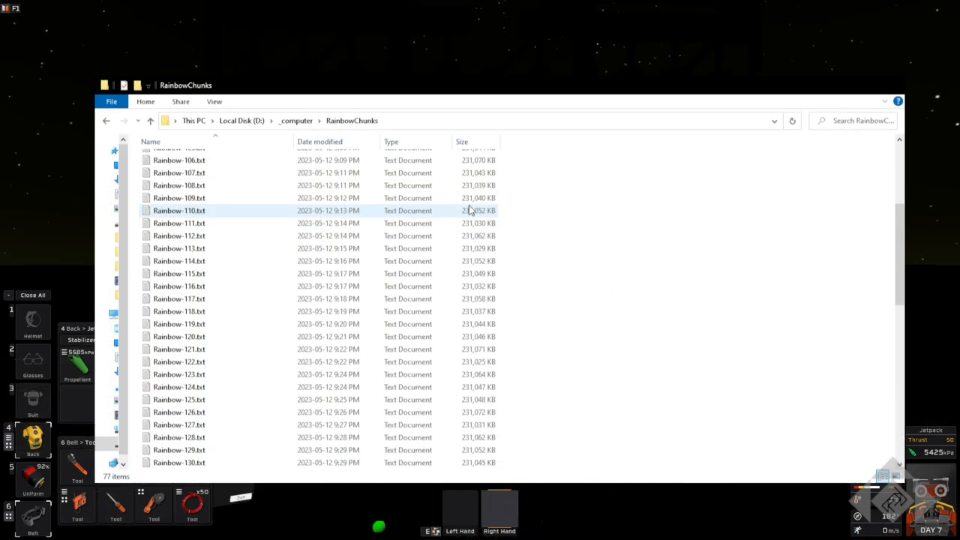
# Browse the RainbowChunks folder's chunk files and select Rainbow-148.txt
pyautogui.scroll(3)
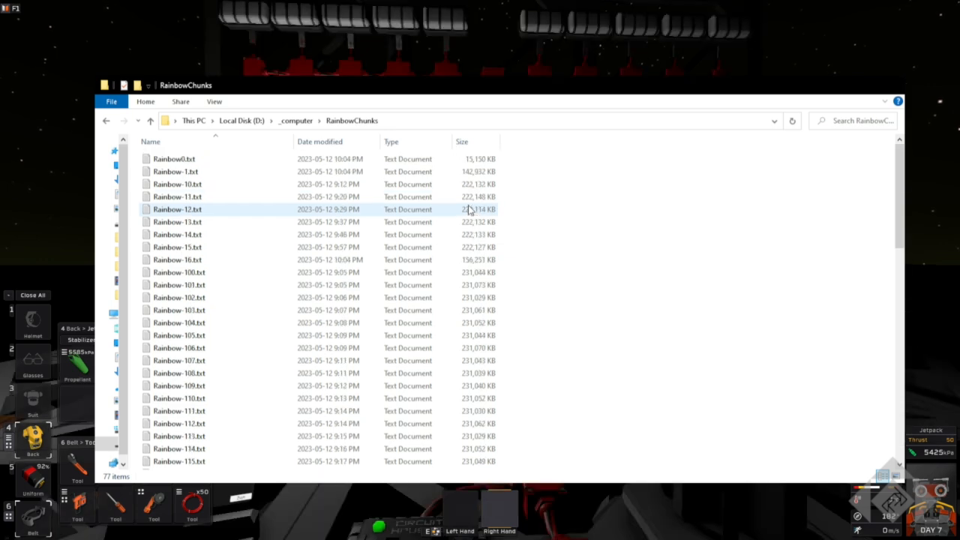
pyautogui.scroll(-3)
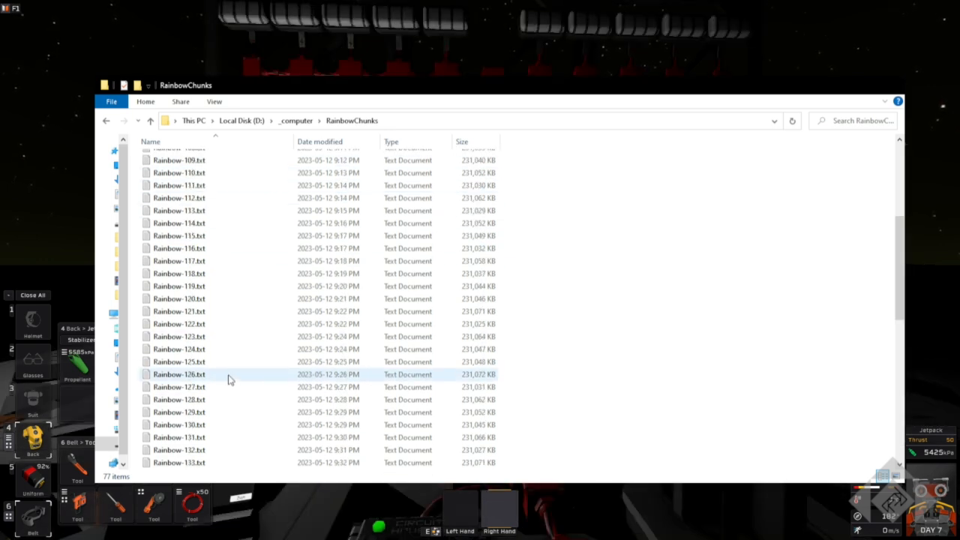
pyautogui.scroll(-3)
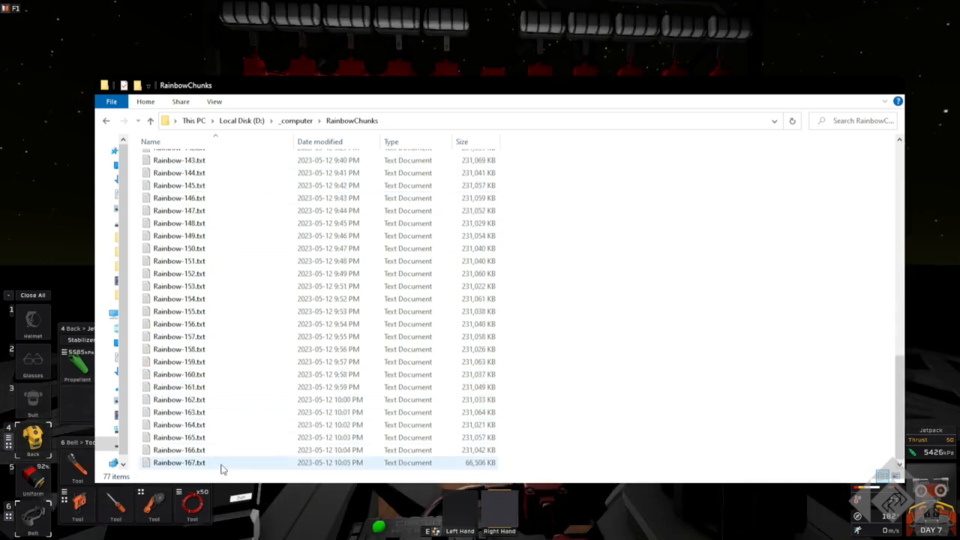
pyautogui.click(179, 361)
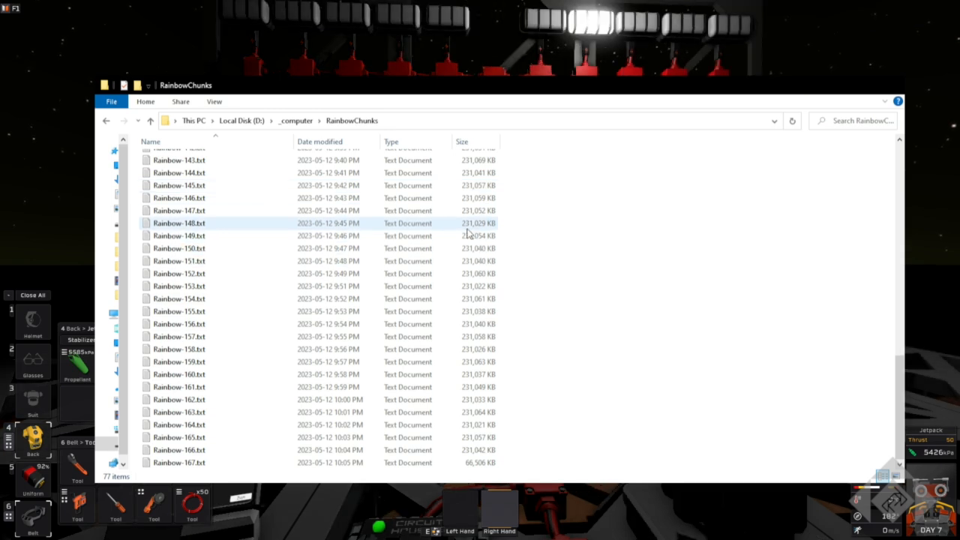
pyautogui.click(179, 222)
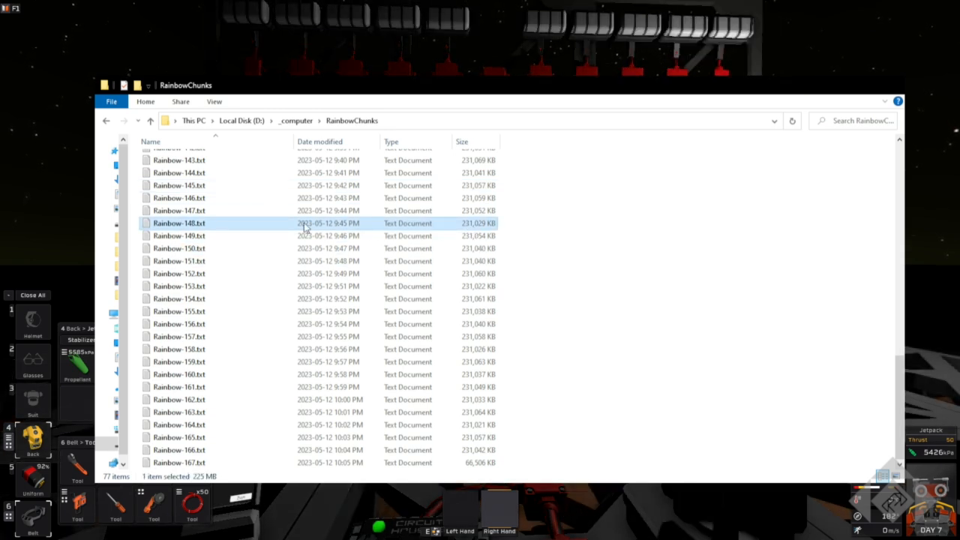
pyautogui.moveTo(223, 228)
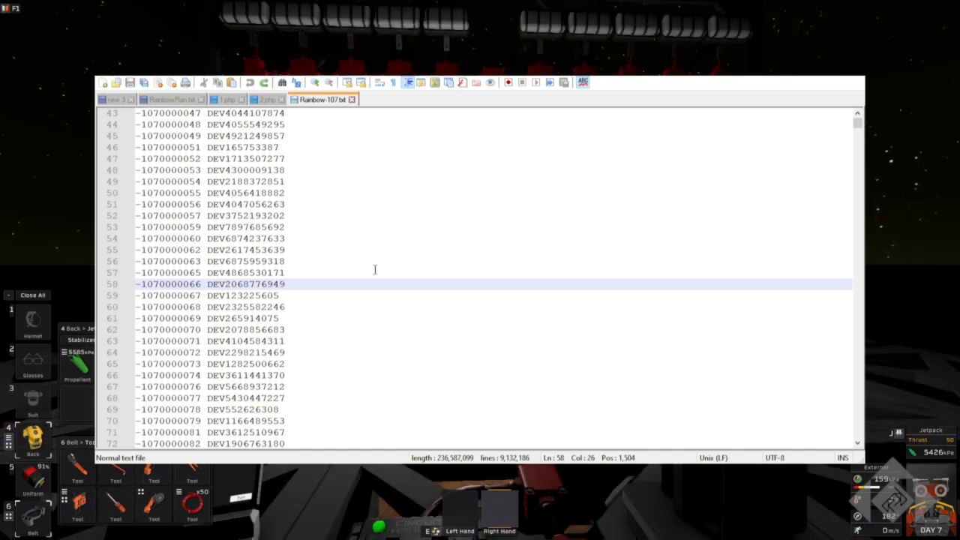
# Mark a run of hash entries in Rainbow-107.txt, clear it and scroll further down the chunk
pyautogui.moveTo(137, 204); pyautogui.dragTo(285, 375)
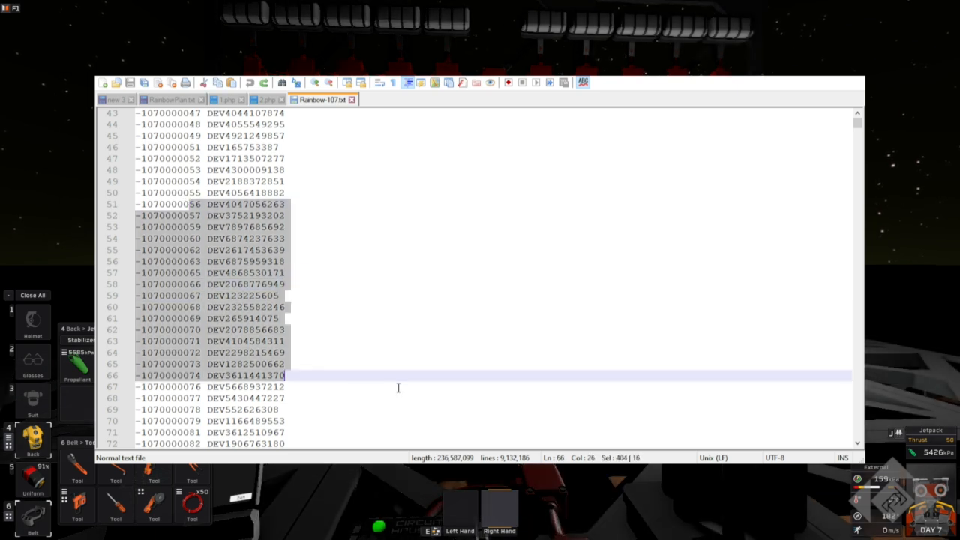
pyautogui.click(503, 192)
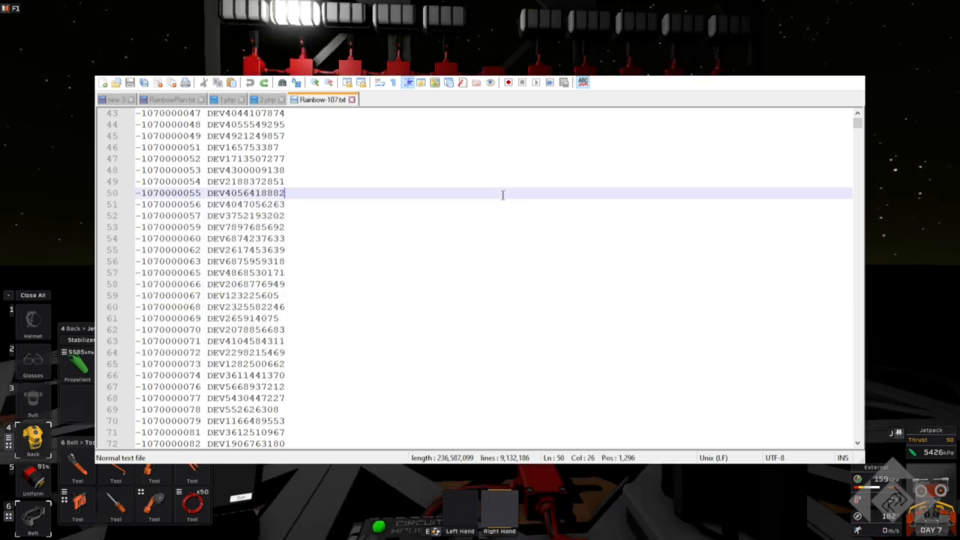
pyautogui.scroll(-3)
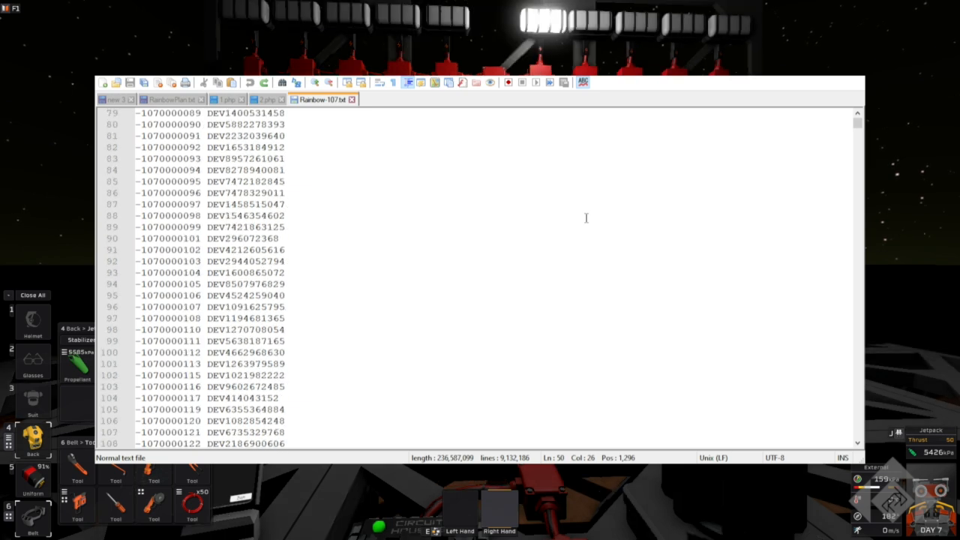
pyautogui.scroll(-3)
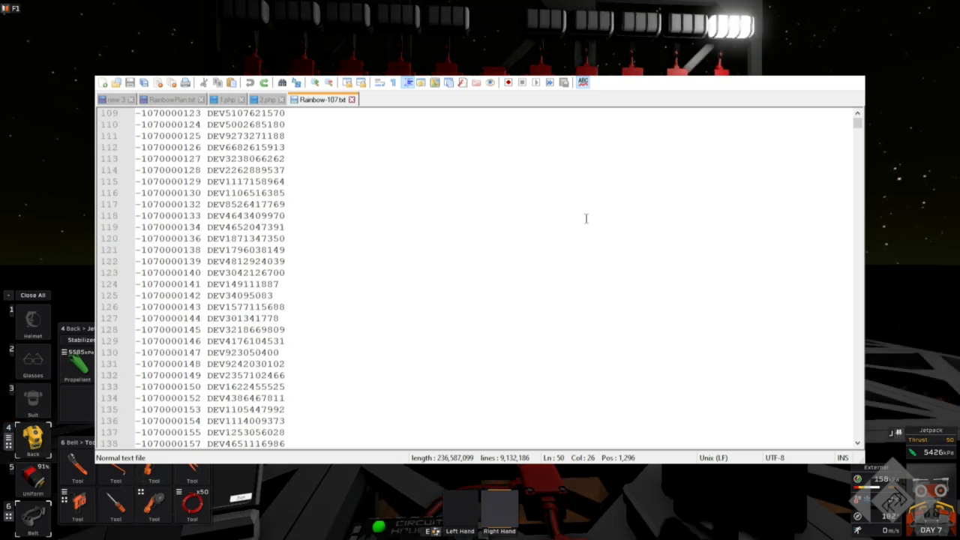
pyautogui.scroll(-3)
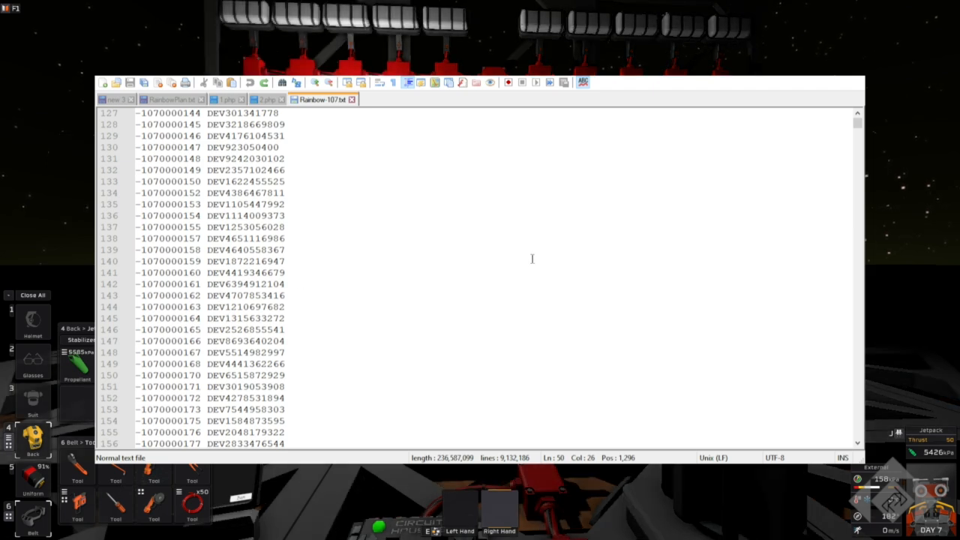
pyautogui.scroll(-3)
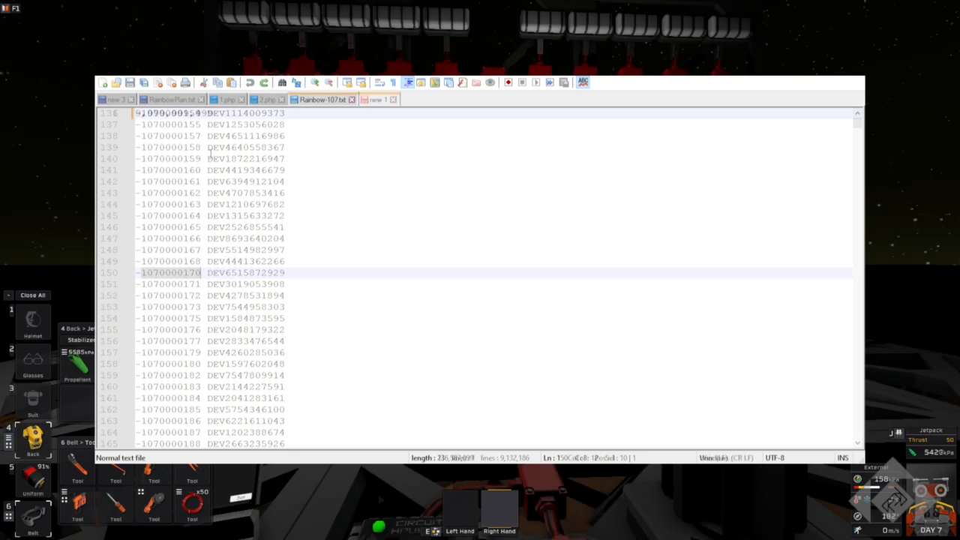
# Select the 9,999,999,999 note in the scratch tab, then return to Rainbow-107.txt
pyautogui.click(379, 99)
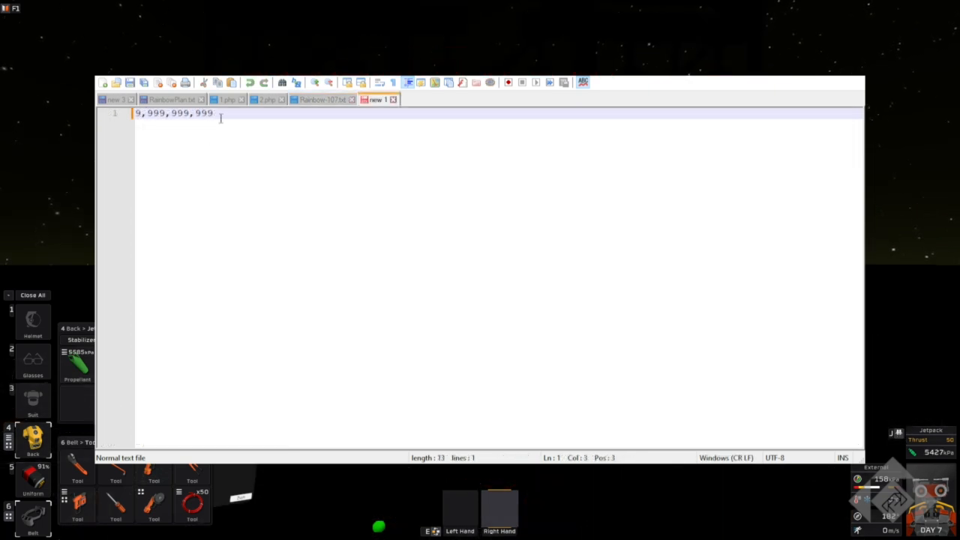
pyautogui.press('ctrl+a')
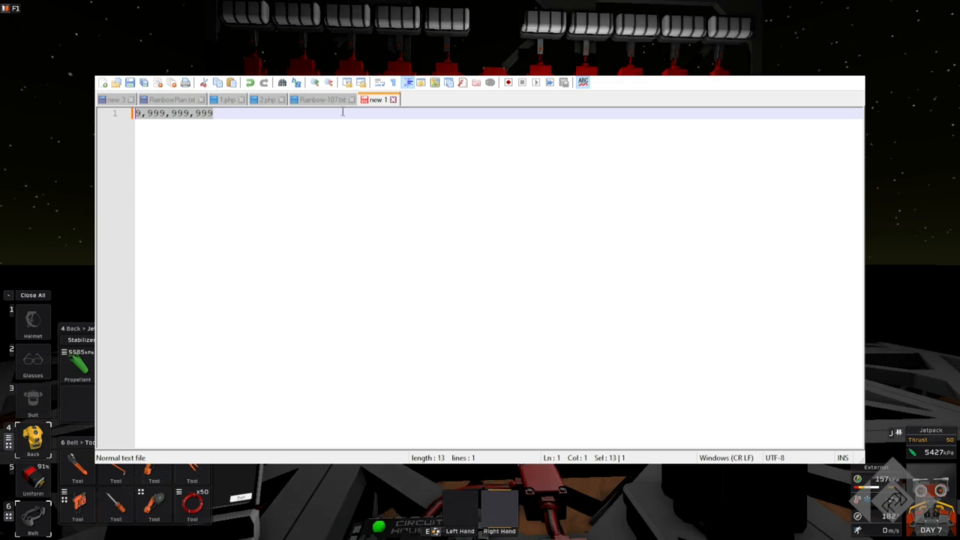
pyautogui.click(323, 99)
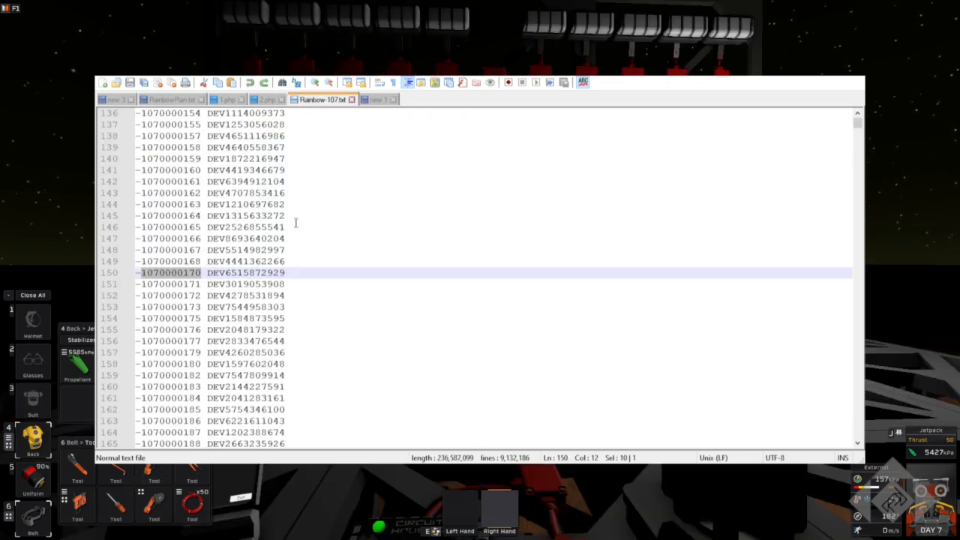
pyautogui.scroll(3)
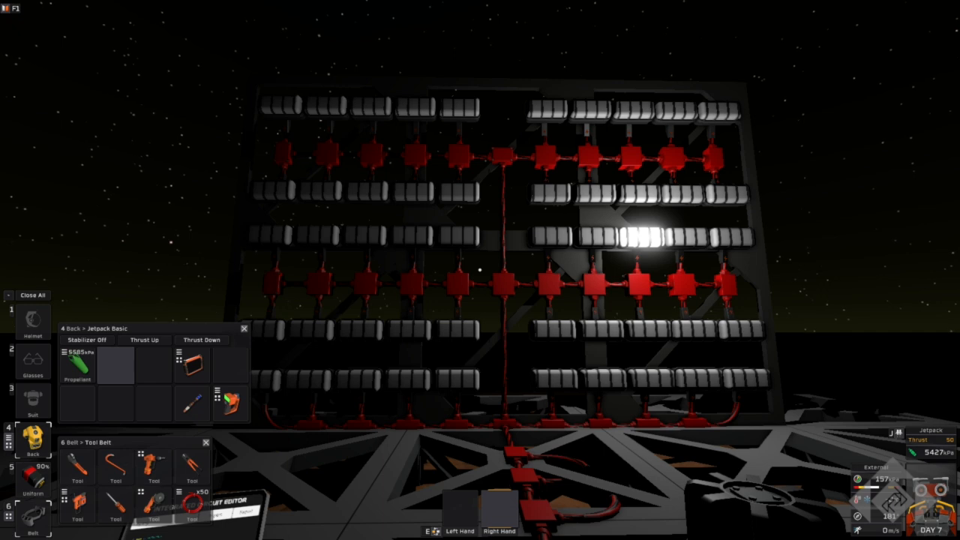
pyautogui.moveTo(480, 271)
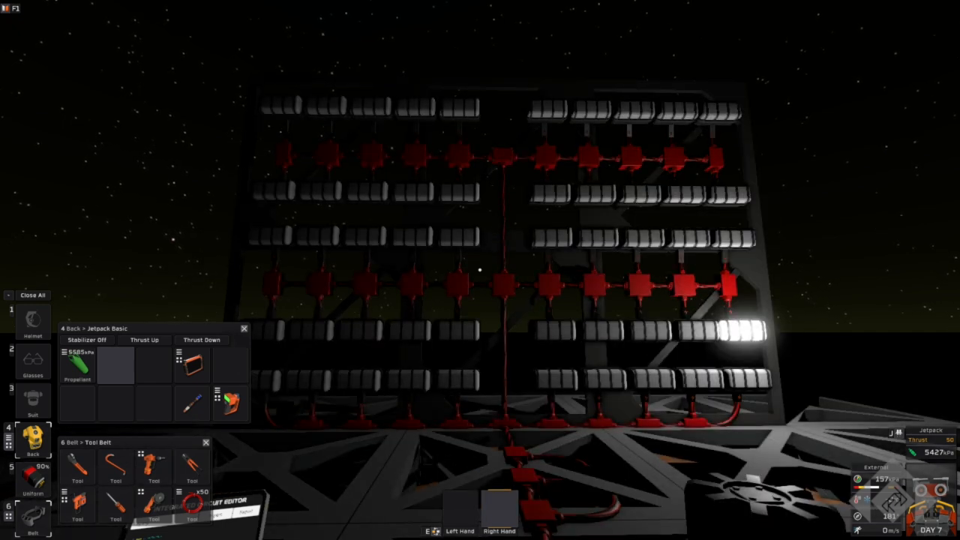